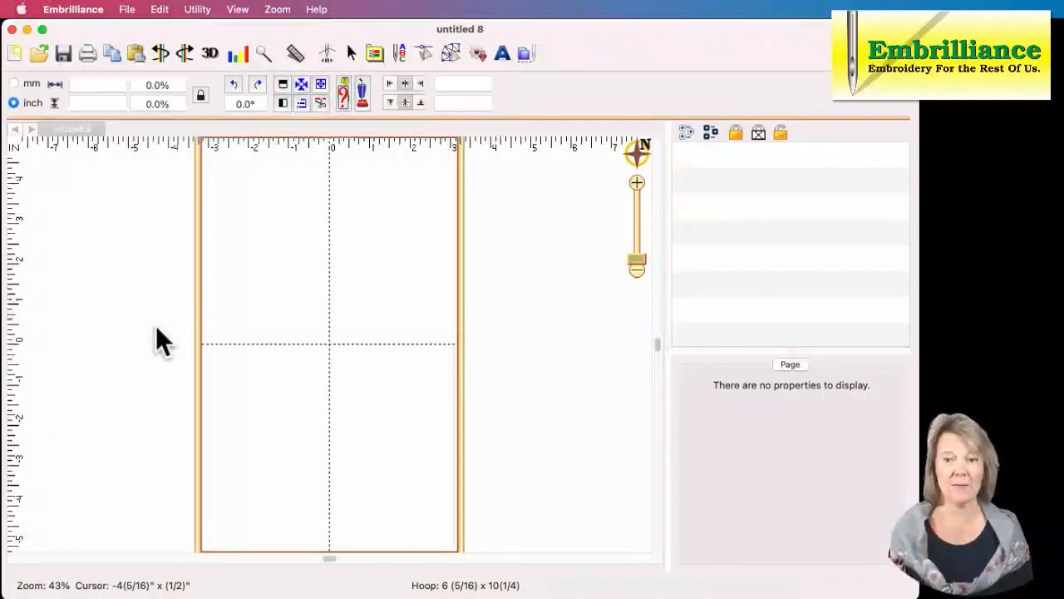
mouse_move(453, 116)
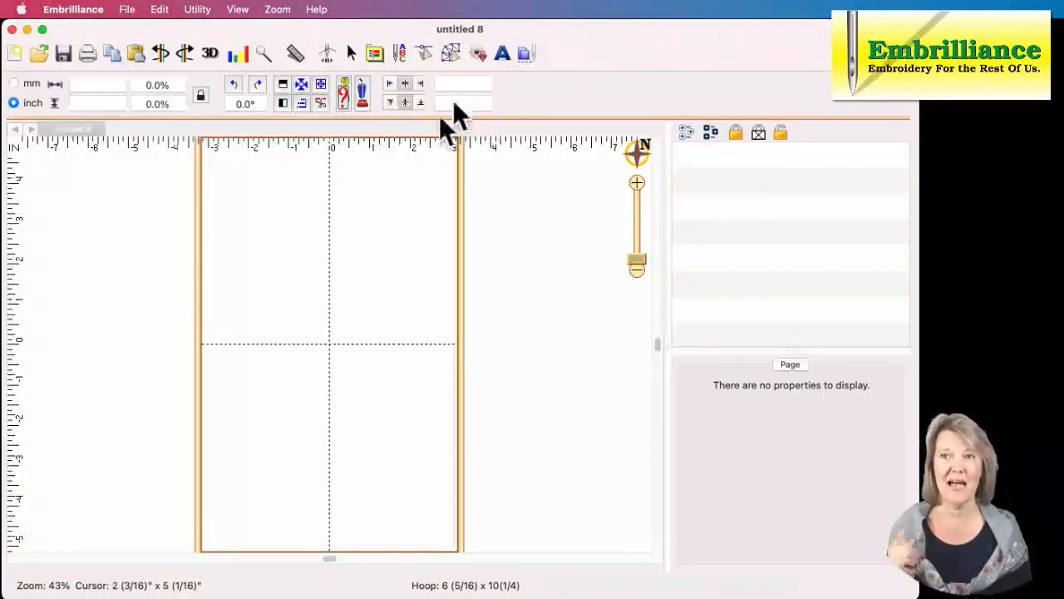
mouse_move(525, 53)
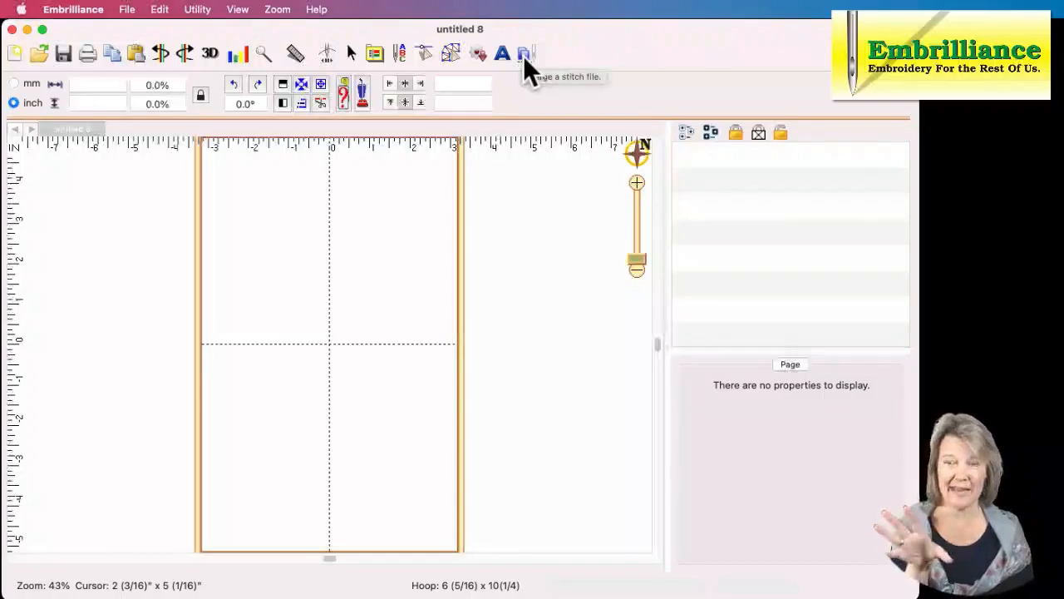
Merge in the GhostHuggingCandyCornGirlI2S 5x7 PES stitch file.
click(525, 53)
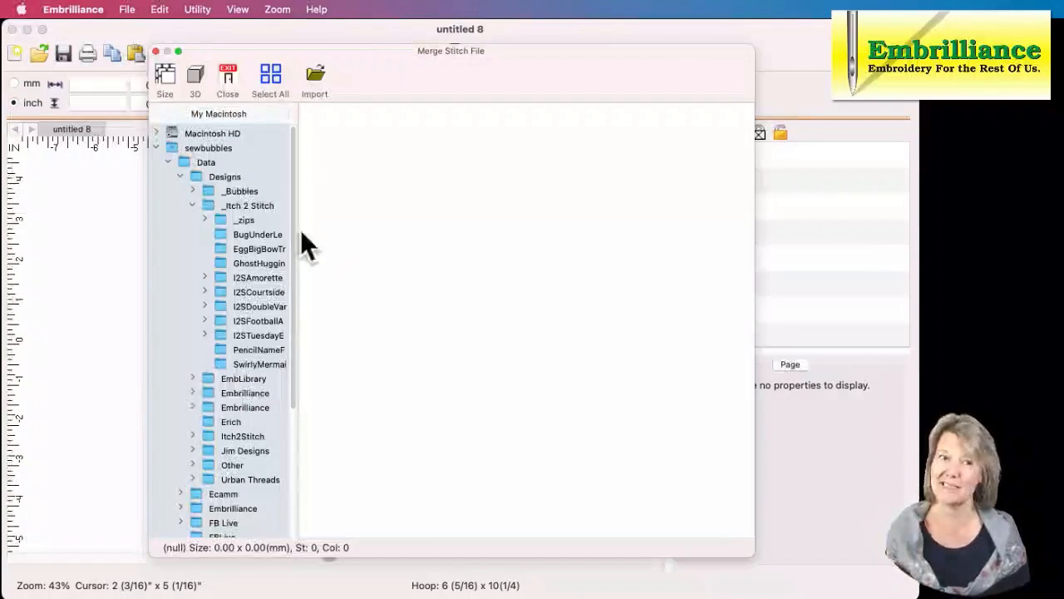
mouse_move(249, 266)
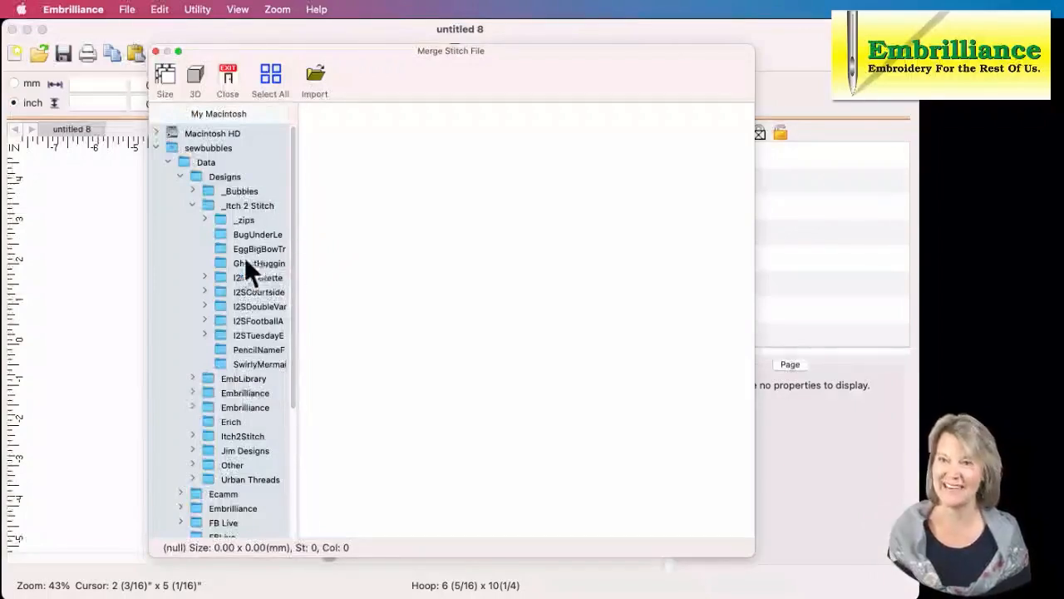
mouse_move(262, 220)
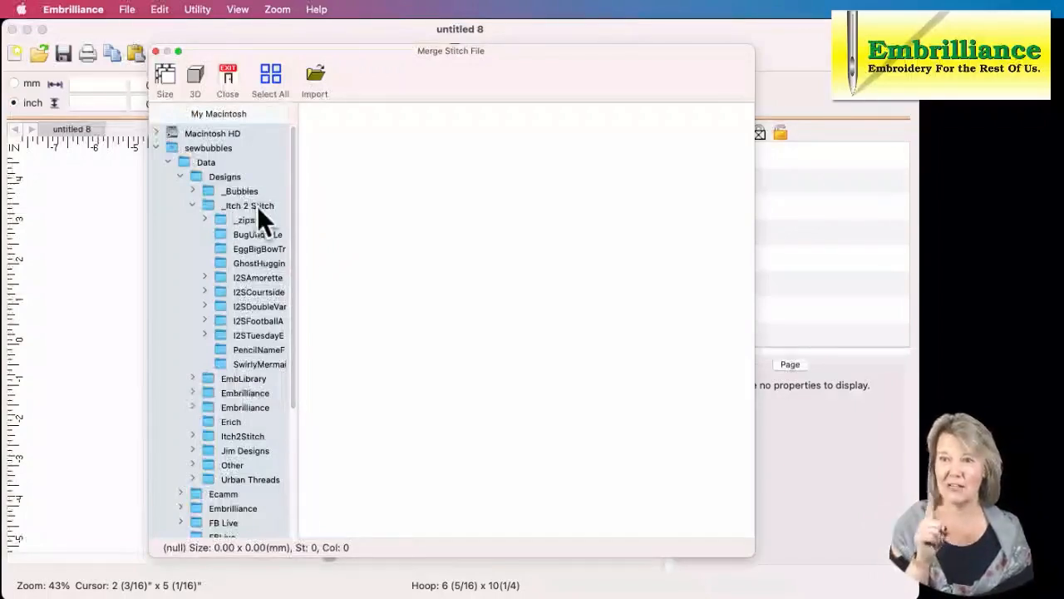
click(258, 262)
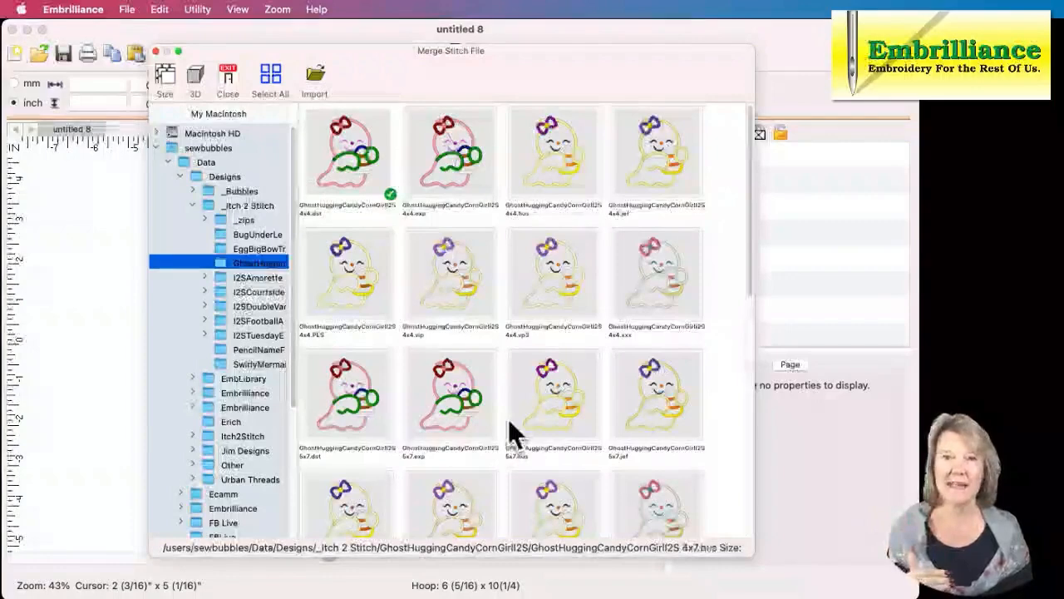
mouse_move(740, 287)
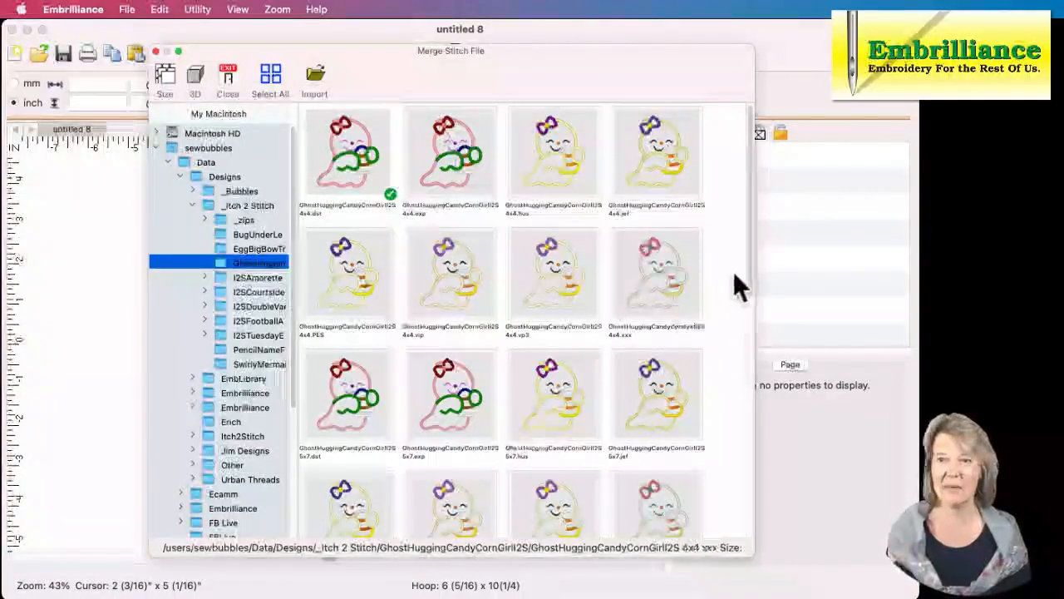
scroll(down, 3)
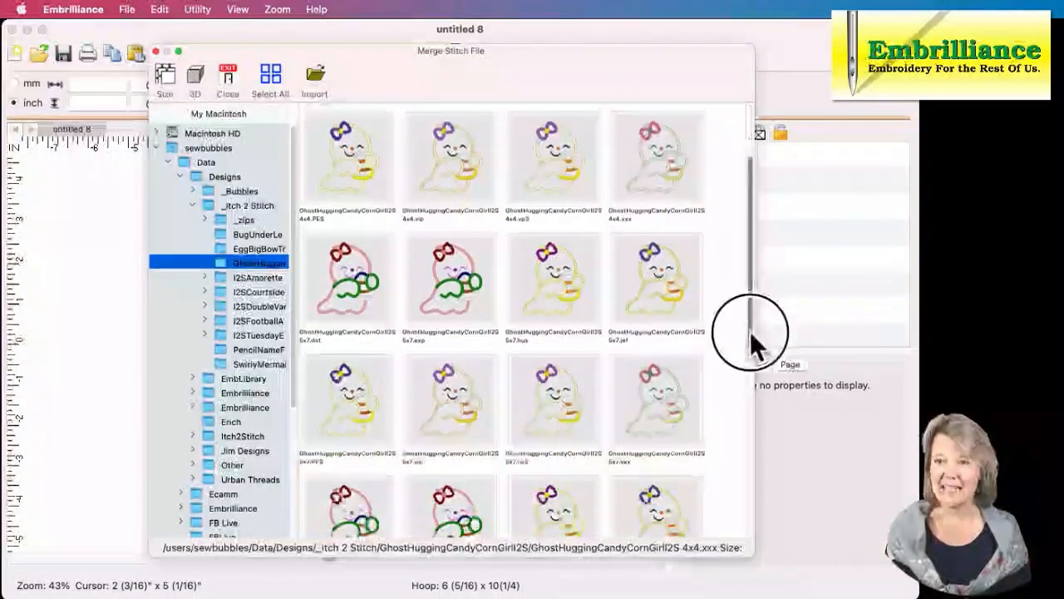
scroll(down, 3)
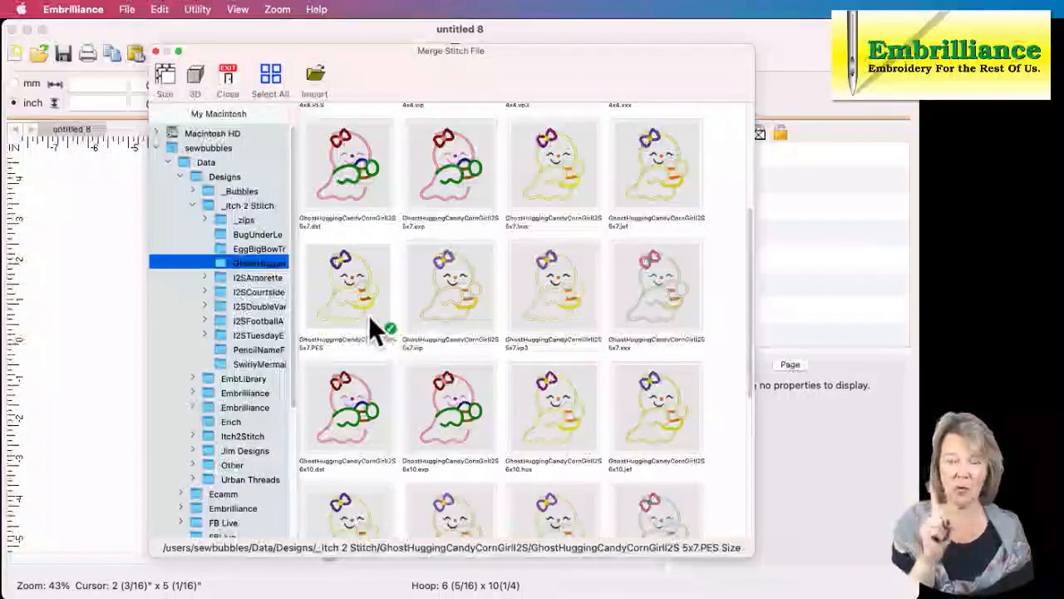
mouse_move(395, 345)
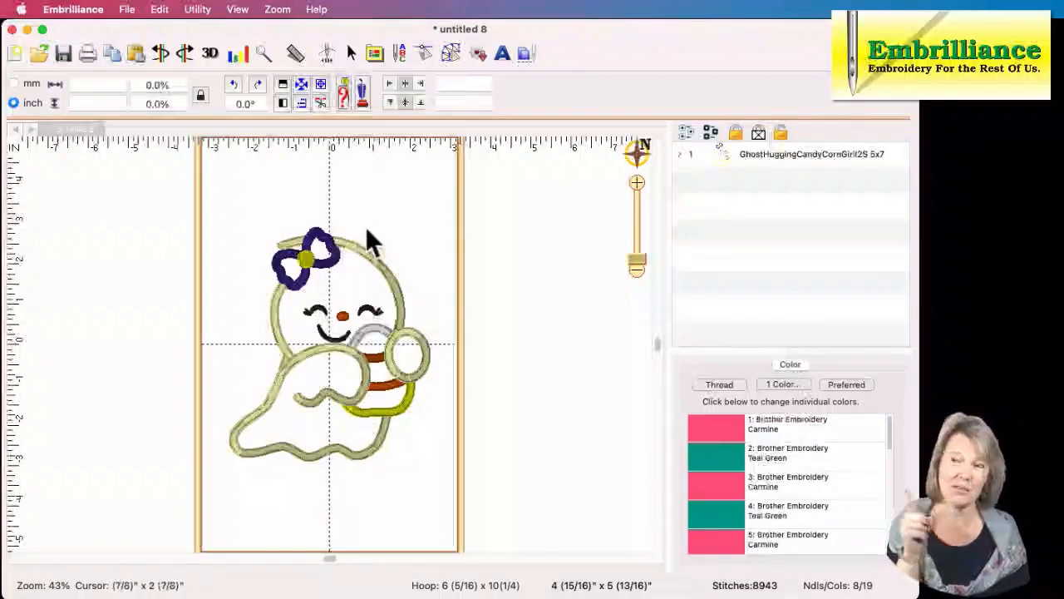
mouse_move(428, 325)
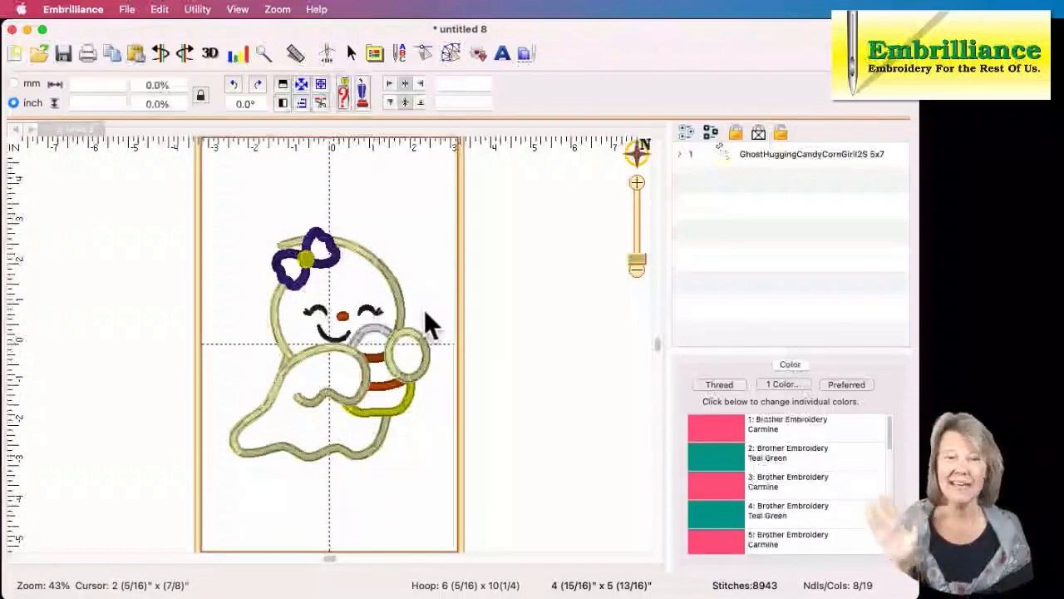
mouse_move(478, 87)
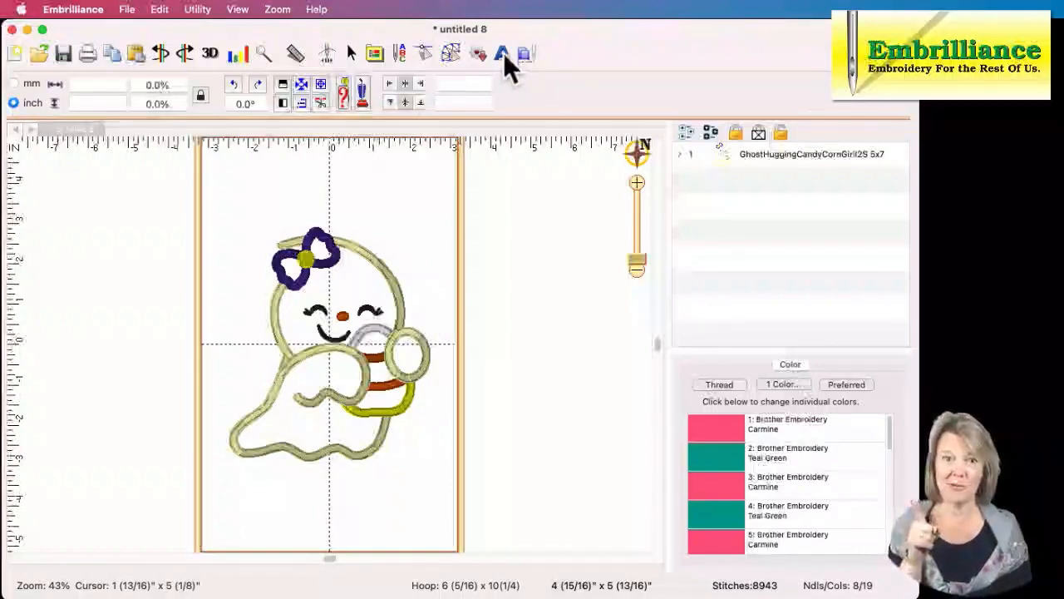
Add a block-font ABC lettering object and position it above the ghost's head.
click(502, 53)
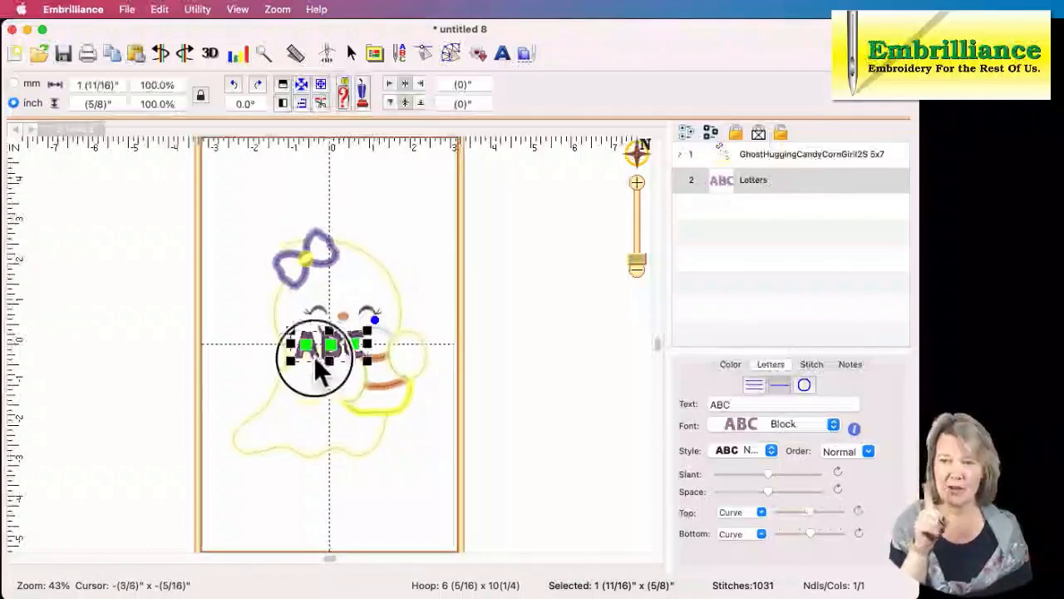
drag(324, 345, 364, 192)
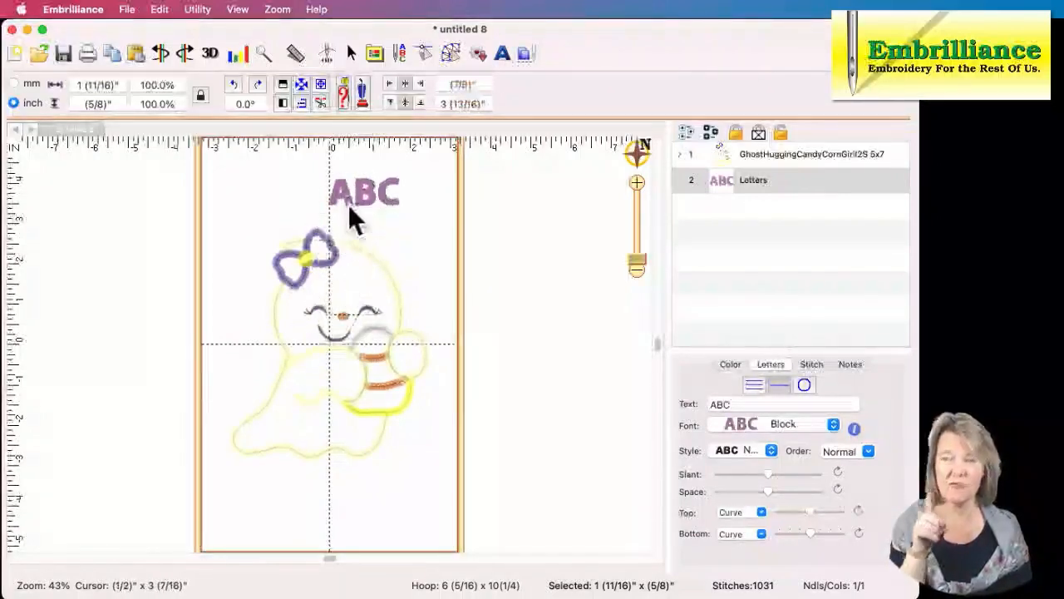
click(364, 192)
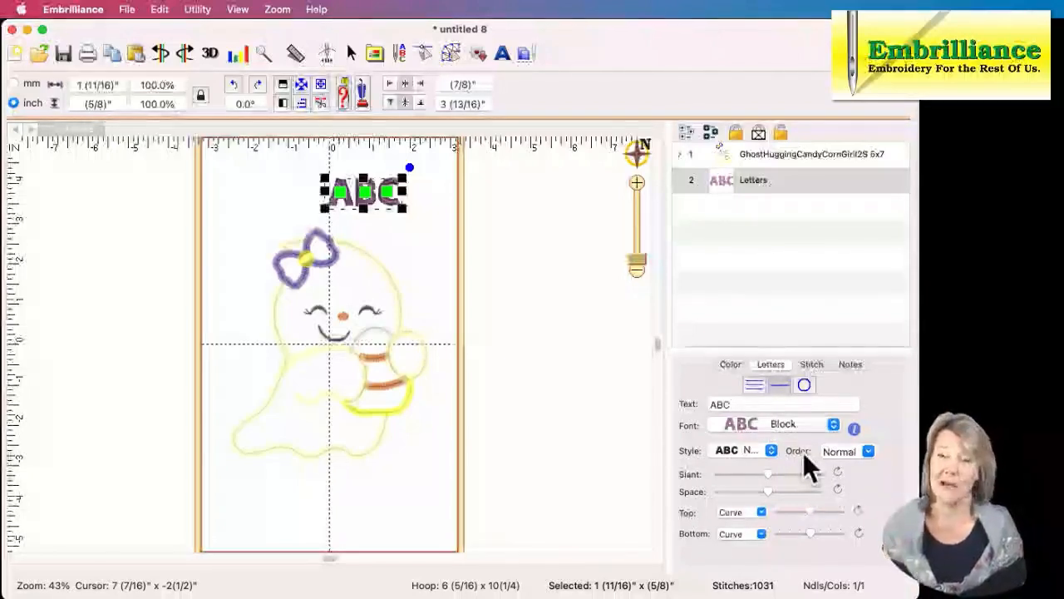
Replace the lettering text ABC with the name Samantha.
click(782, 404)
text(a)
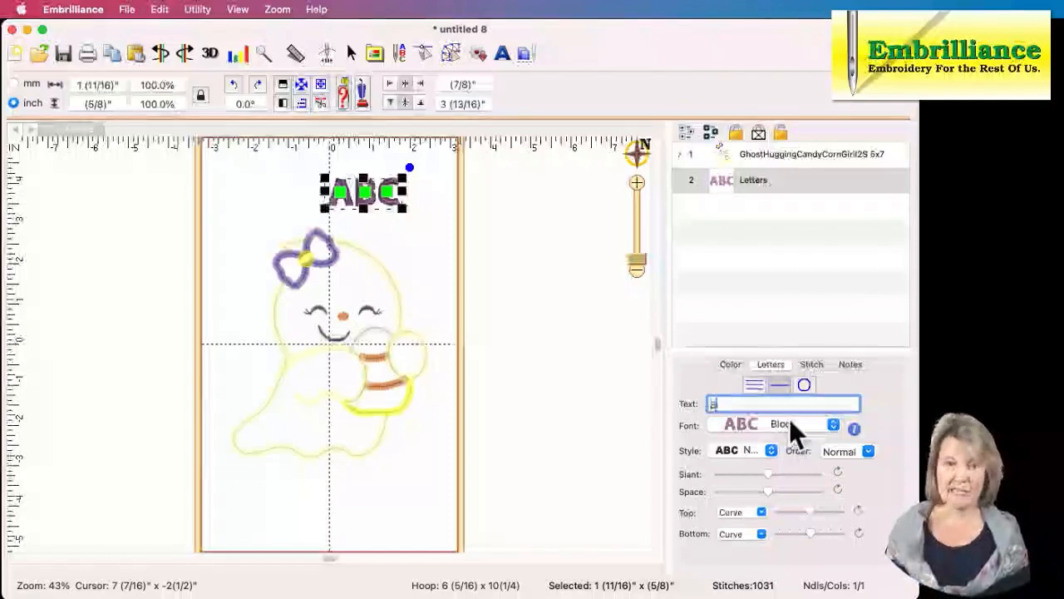
text(Sammmh)
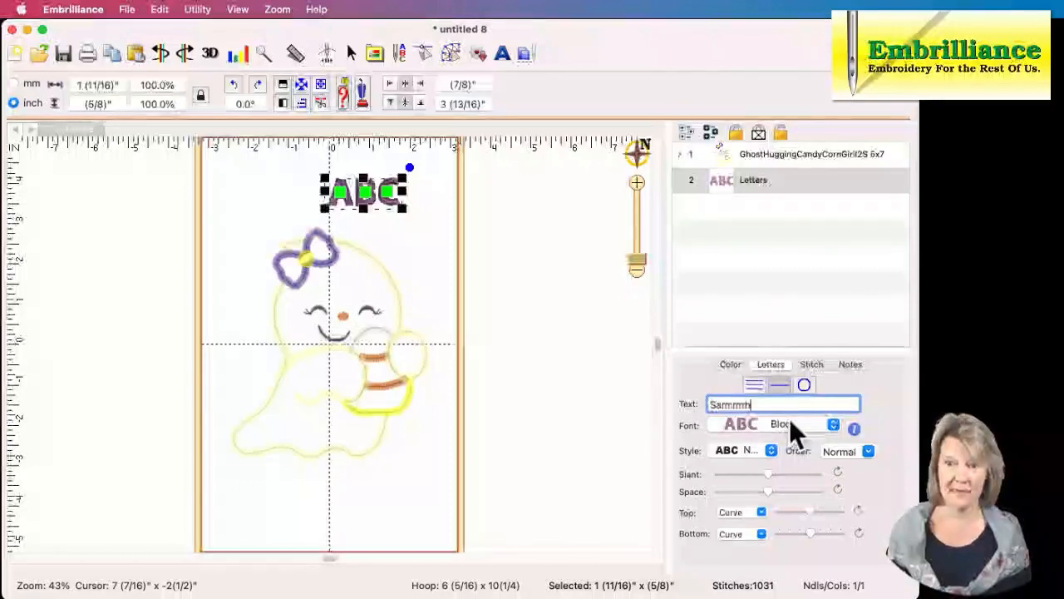
text(Samantha)
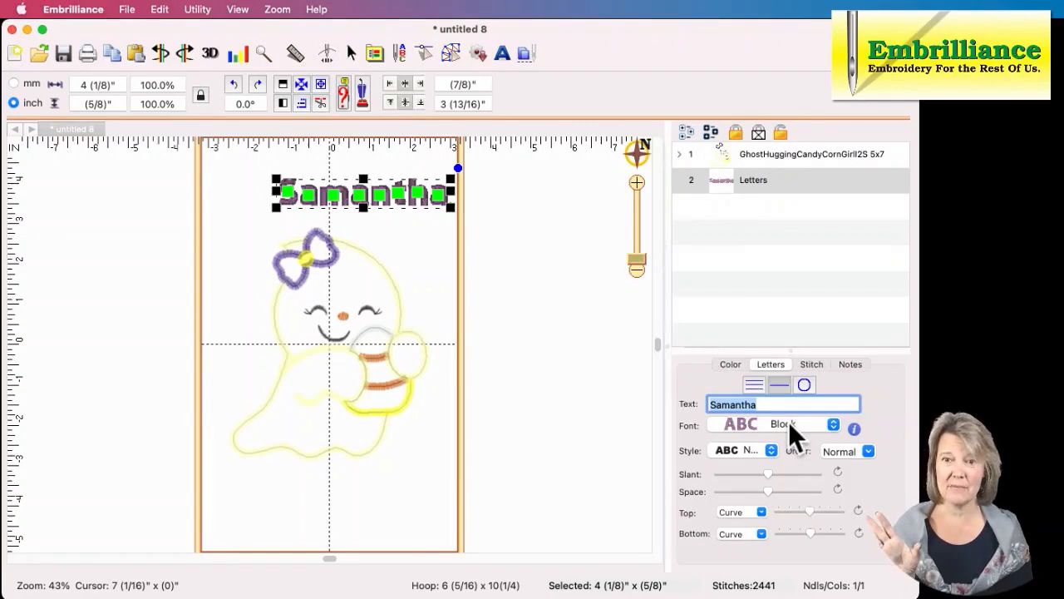
Try the I2SCopycat 1_0in font on Samantha, then switch it to I2SCourtside 1_0in.
click(832, 424)
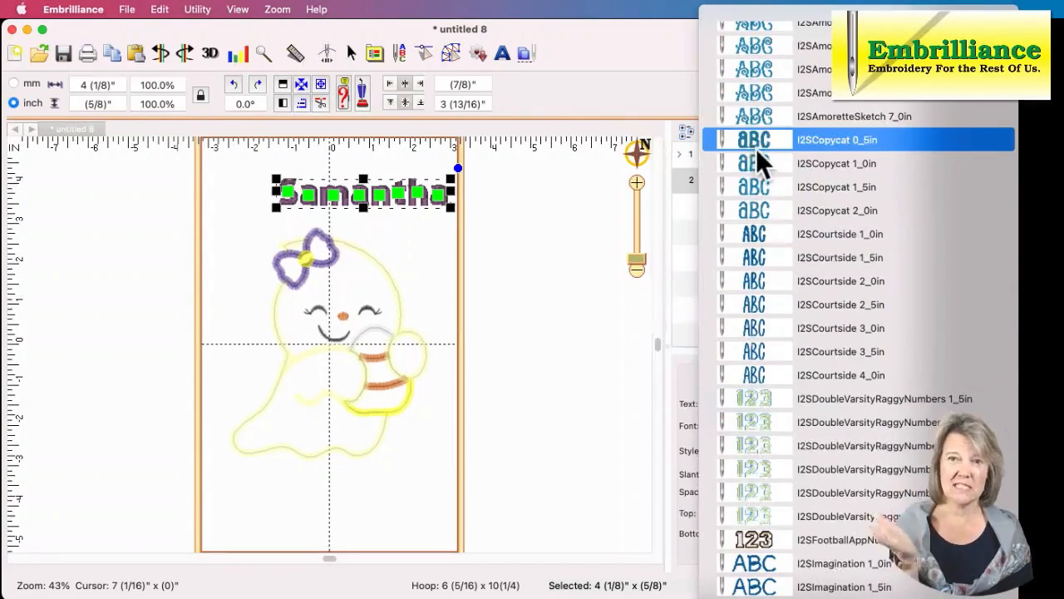
click(836, 163)
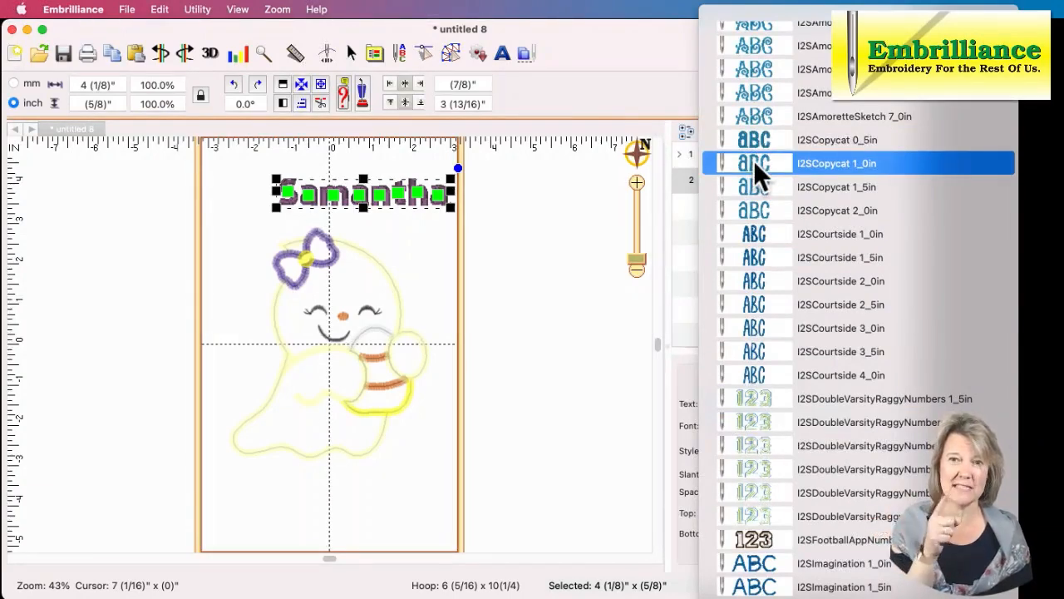
click(837, 163)
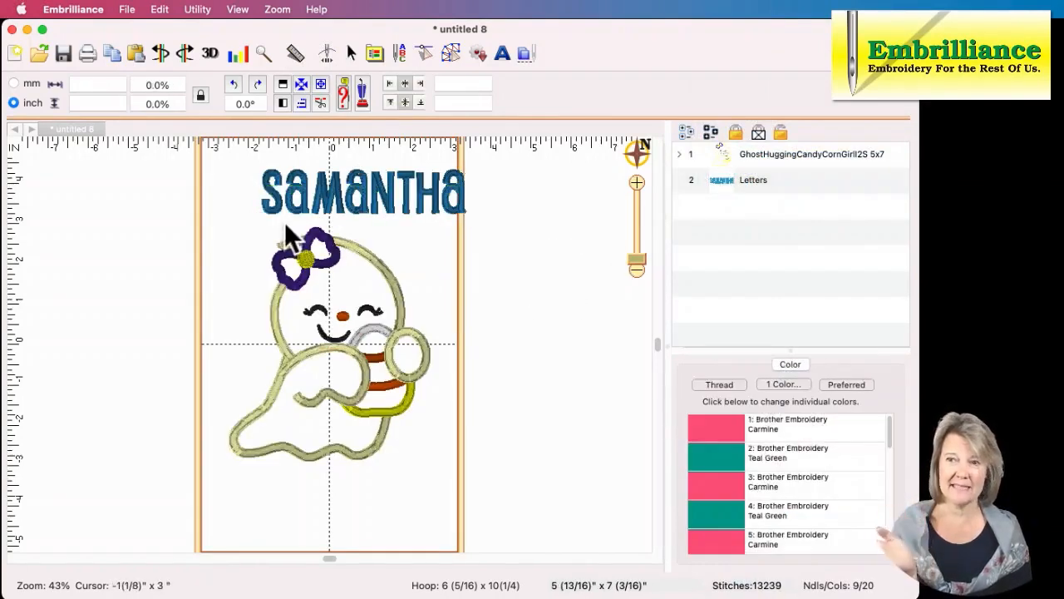
mouse_move(320, 229)
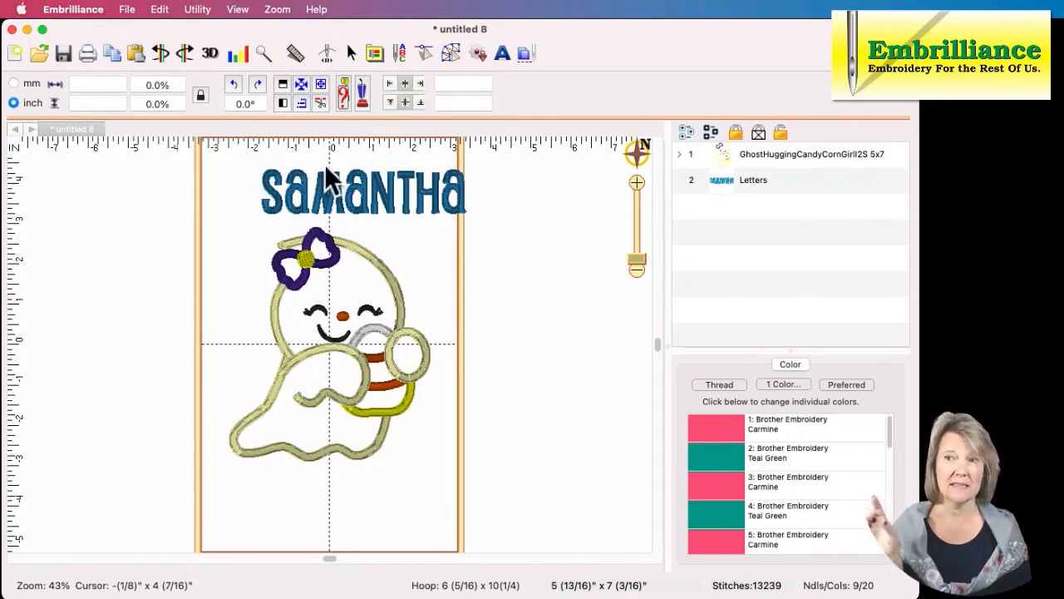
click(362, 191)
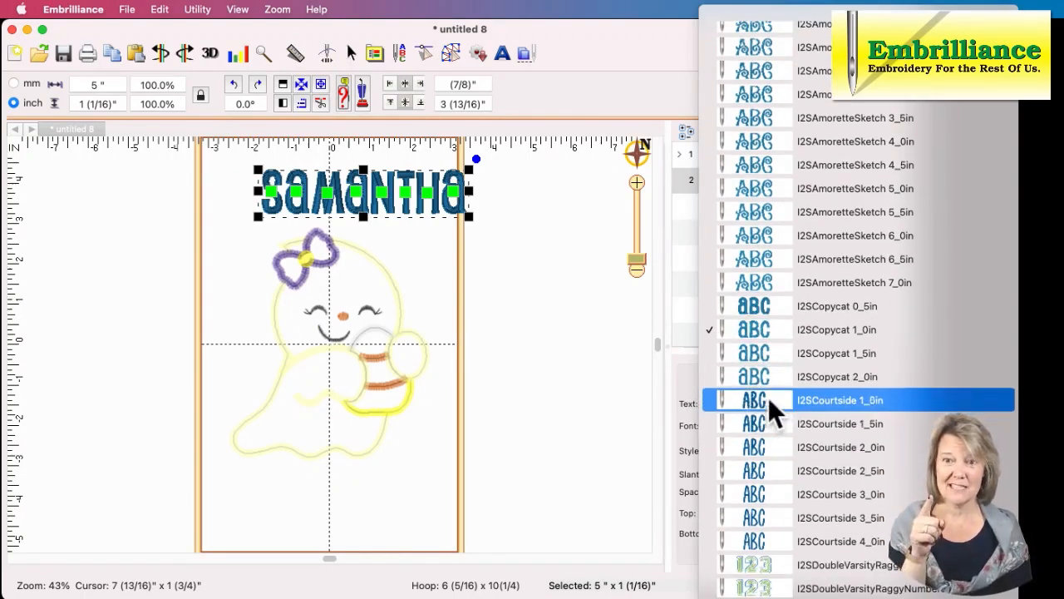
click(840, 400)
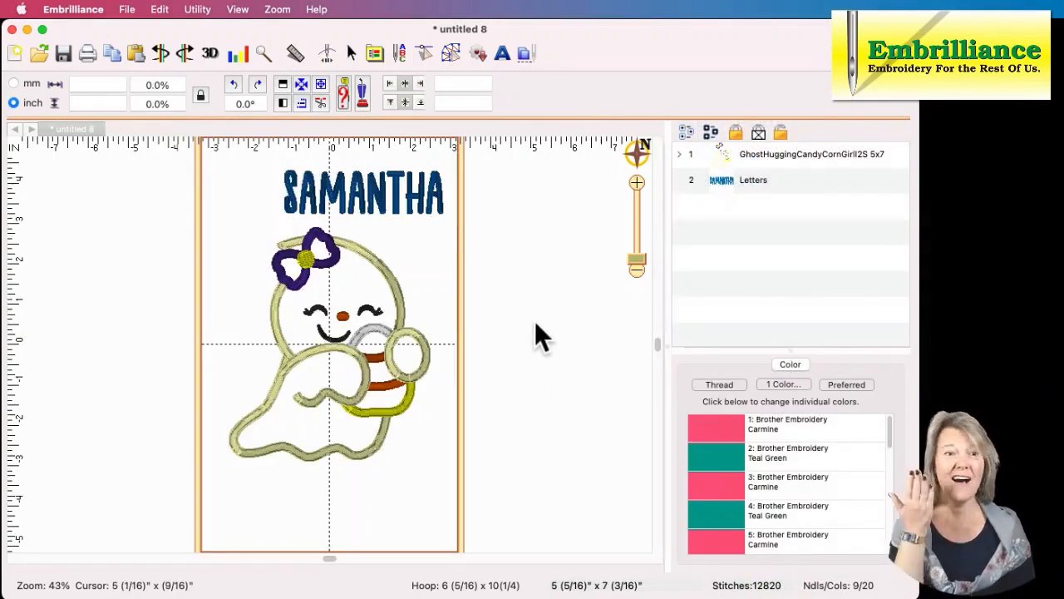
click(752, 180)
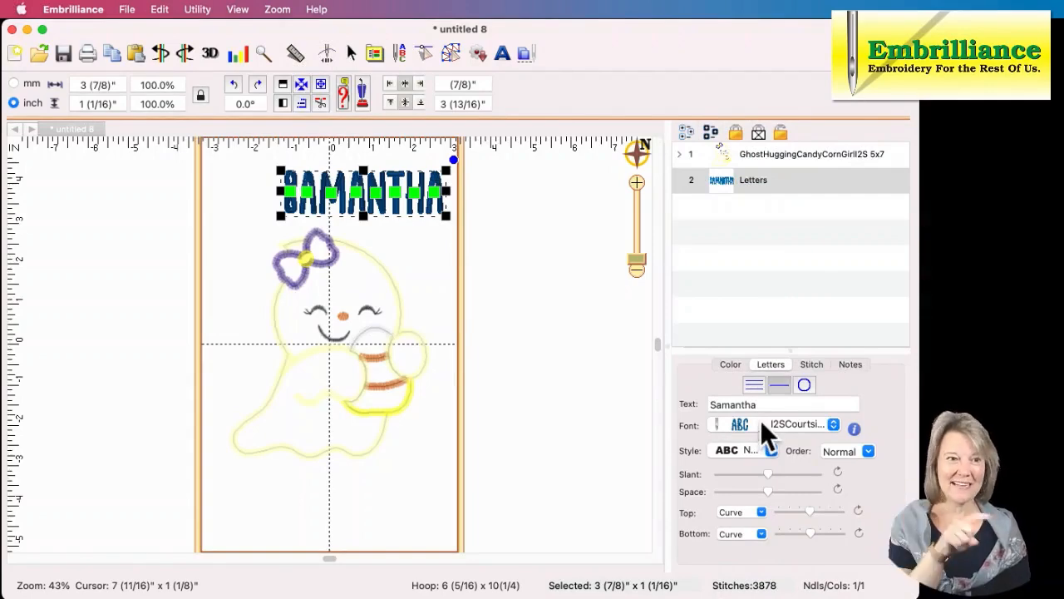
Set the Samantha lettering to the I2SPayphone 0.5 inch font.
click(833, 424)
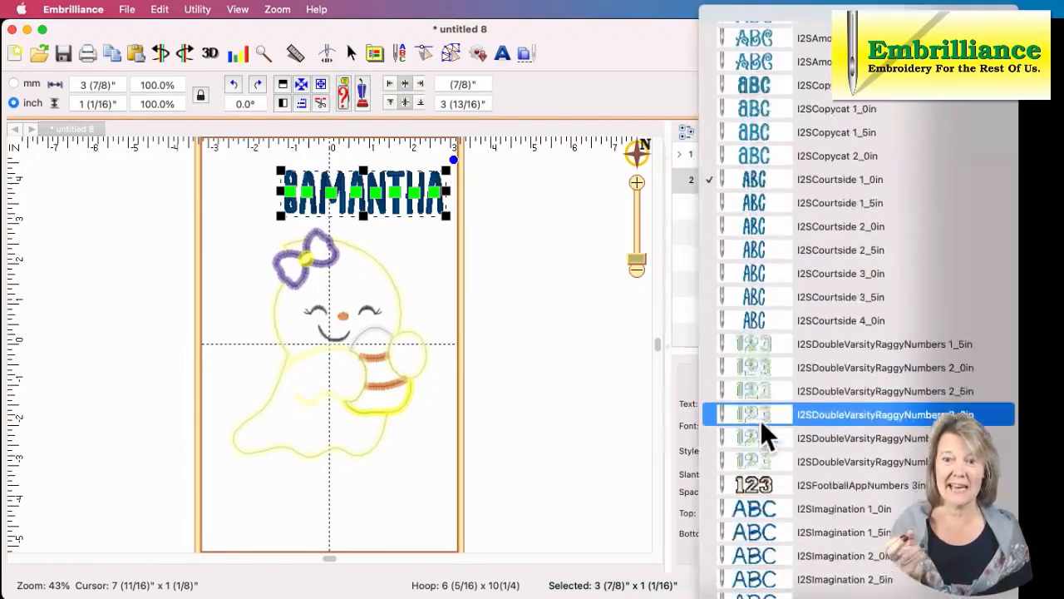
scroll(down, 3)
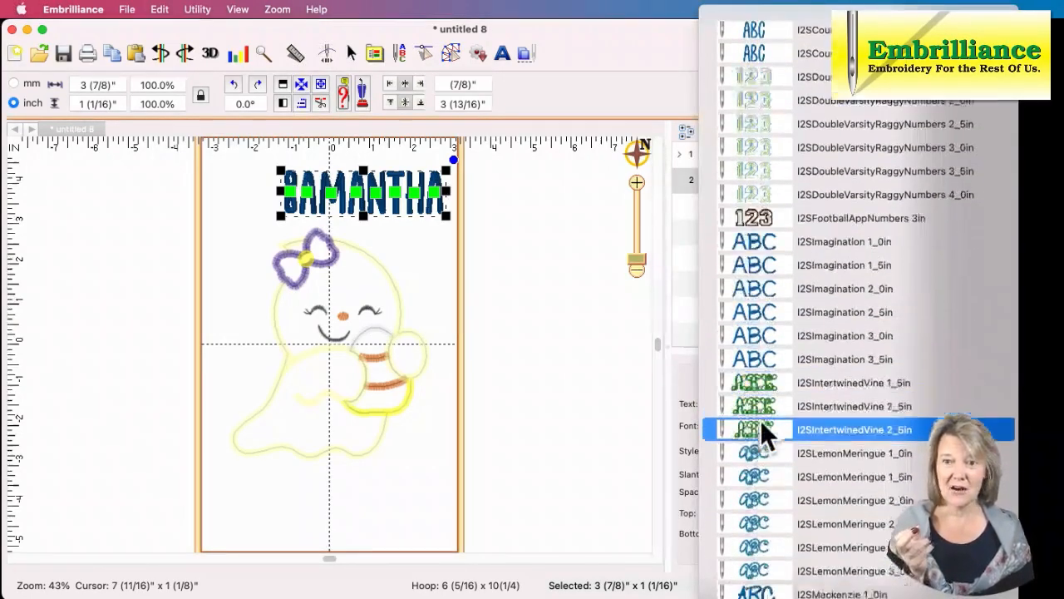
scroll(down, 3)
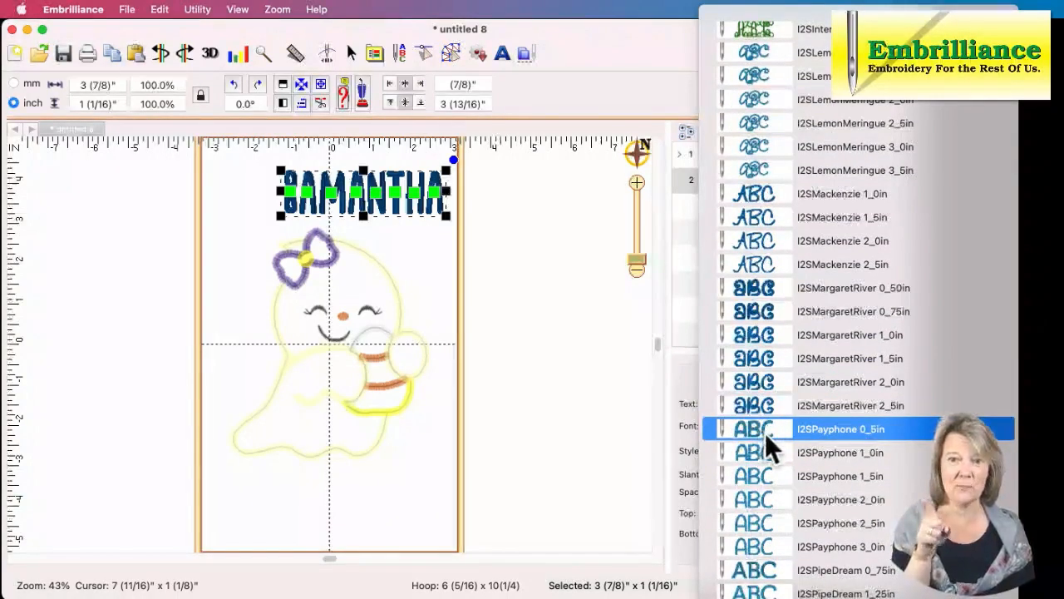
click(840, 453)
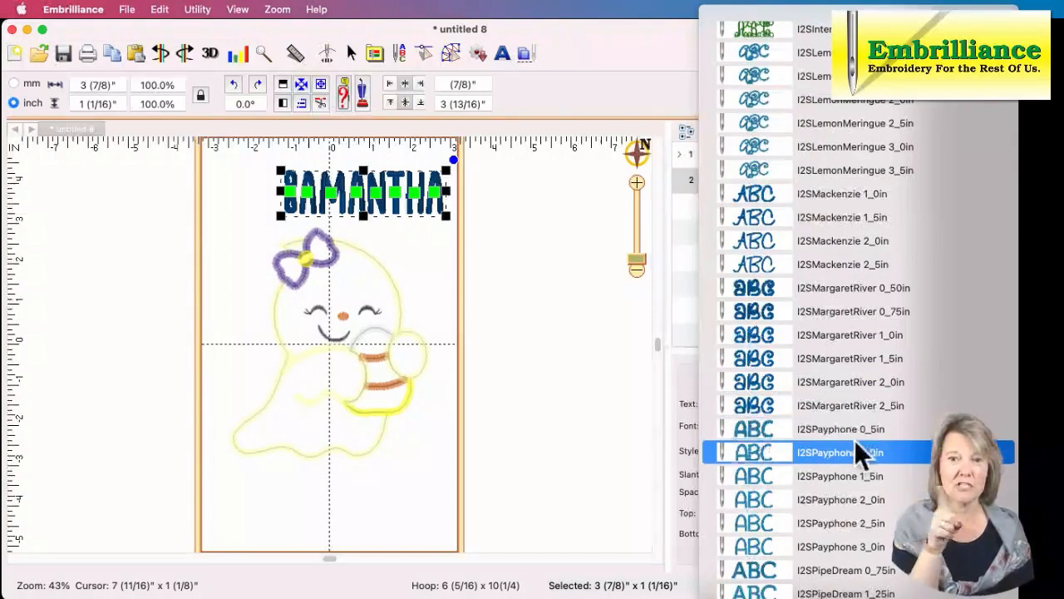
click(839, 428)
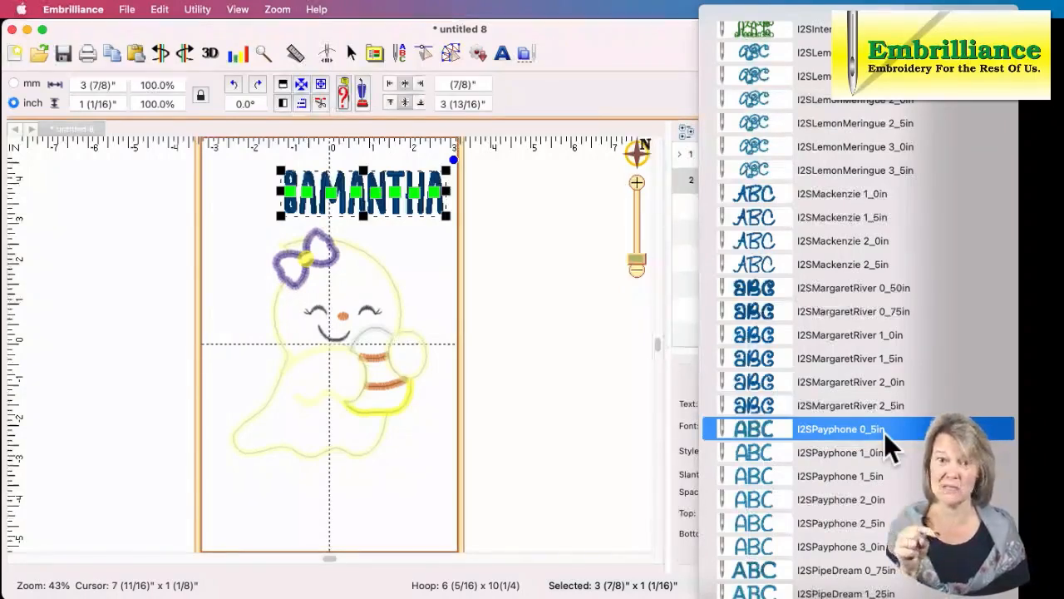
click(840, 428)
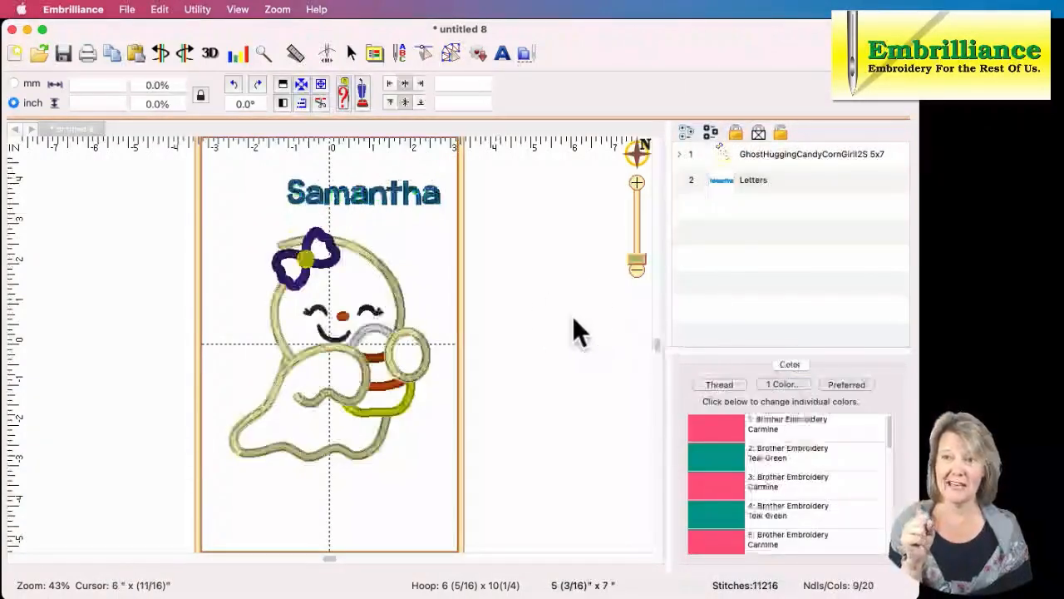
mouse_move(507, 297)
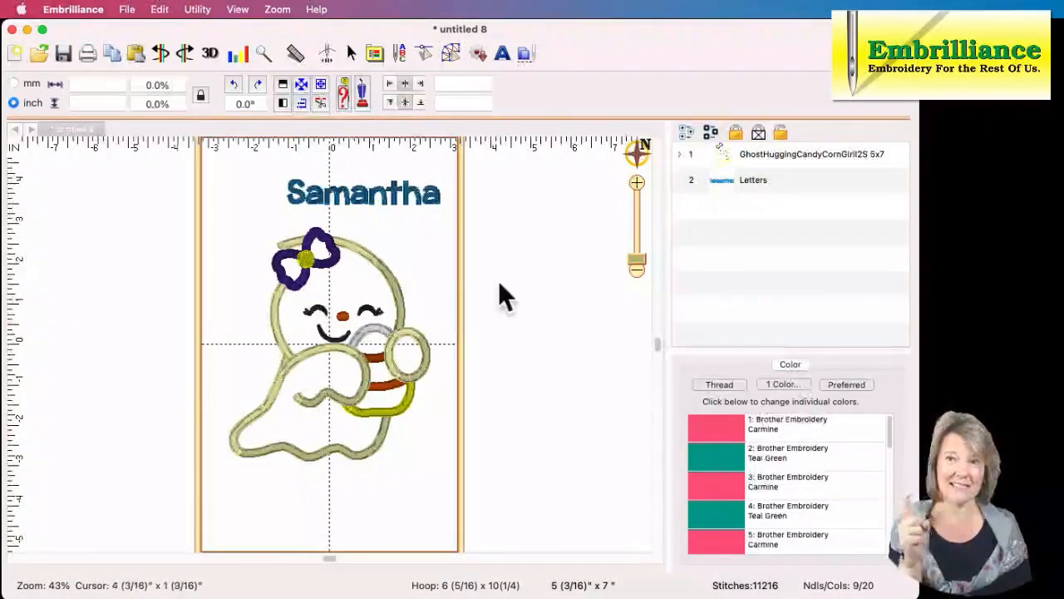
mouse_move(474, 300)
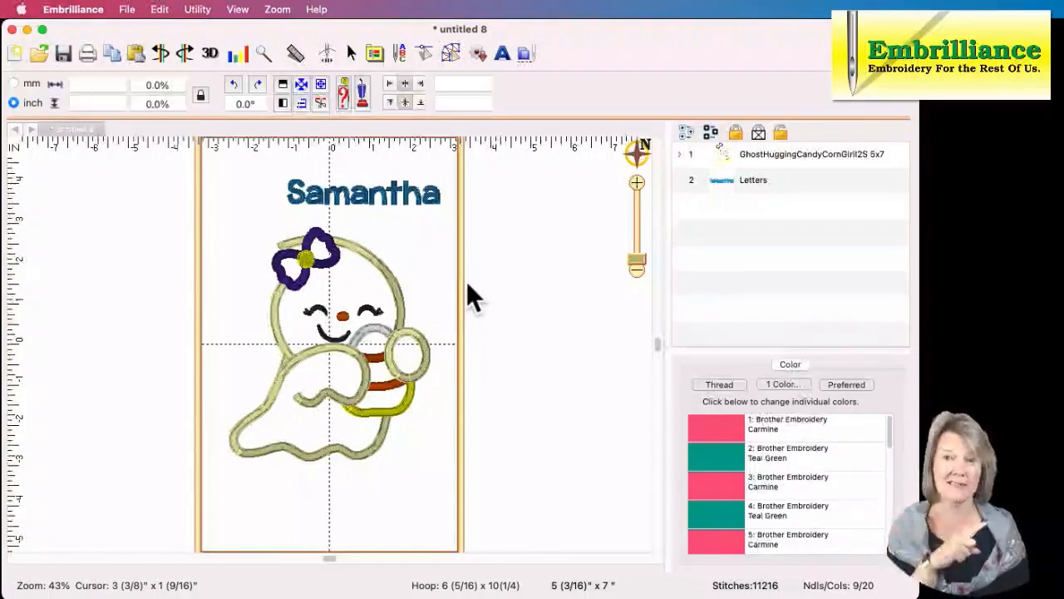
mouse_move(400, 212)
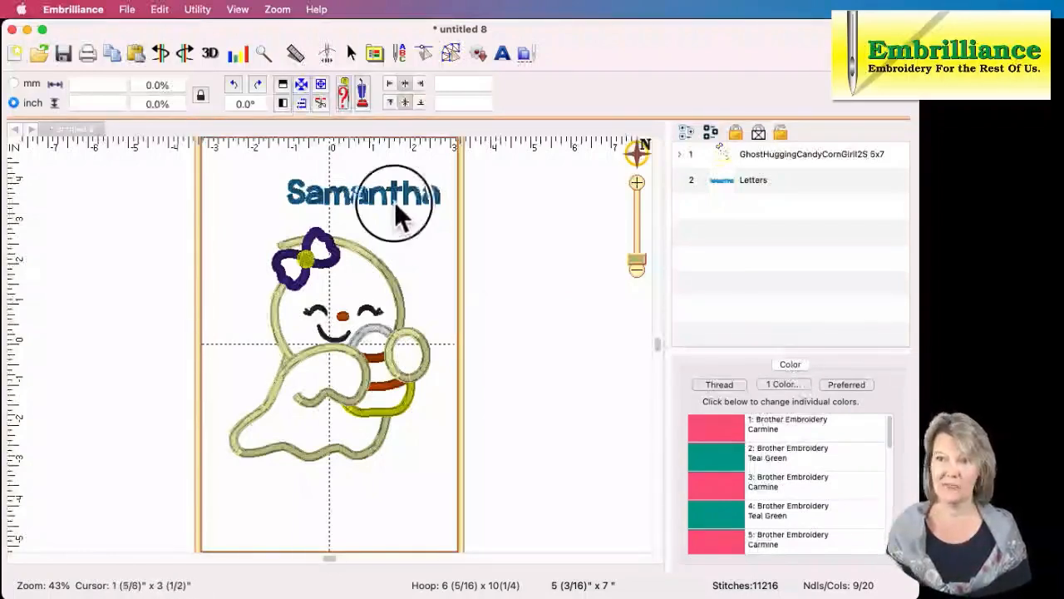
Switch Samantha to circular text layout with the arc radius tightened to about 68 mm.
click(366, 224)
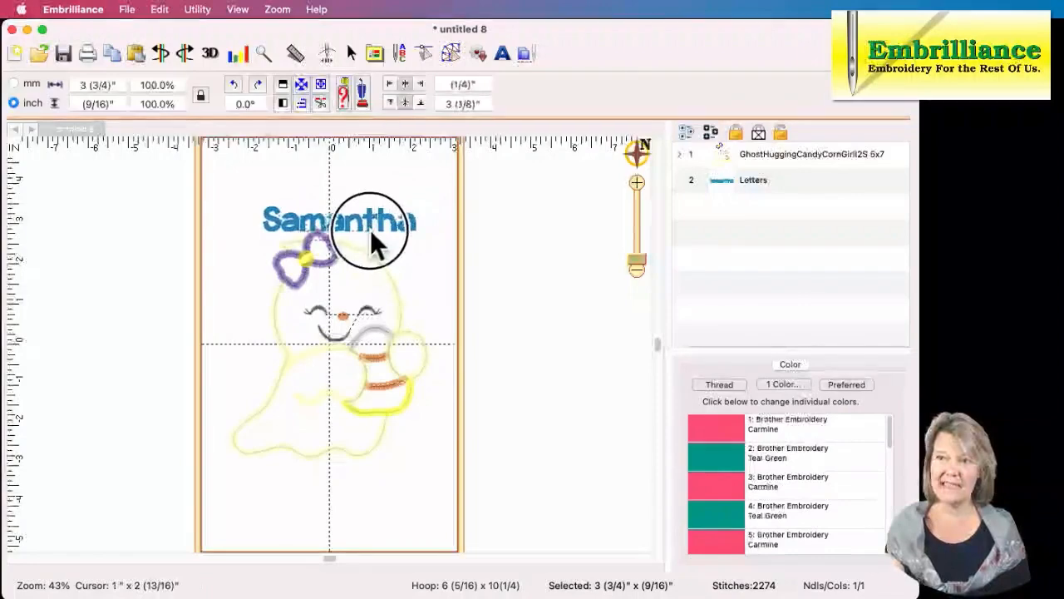
click(341, 220)
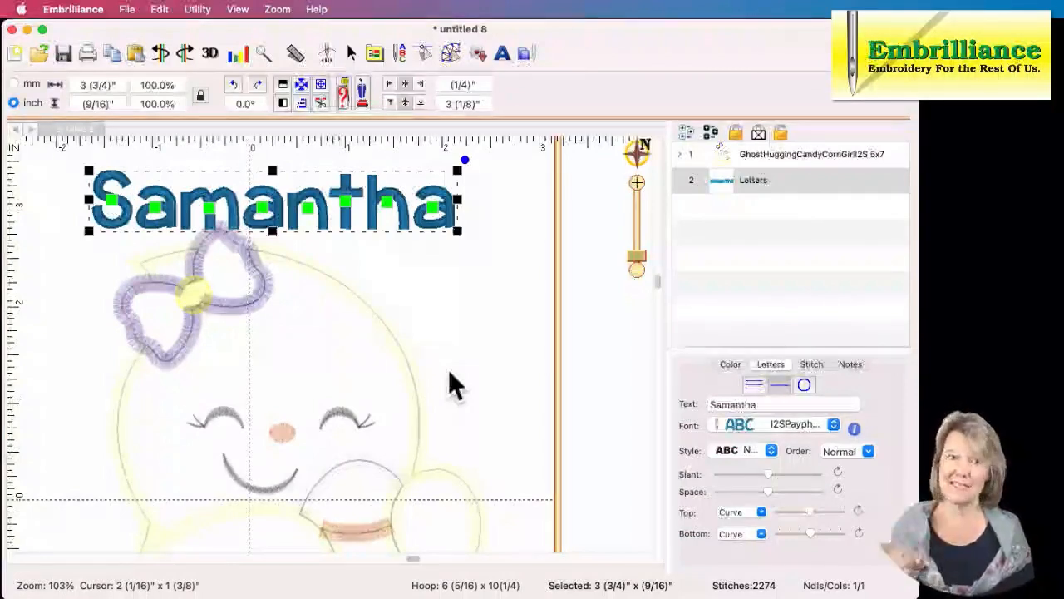
mouse_move(116, 245)
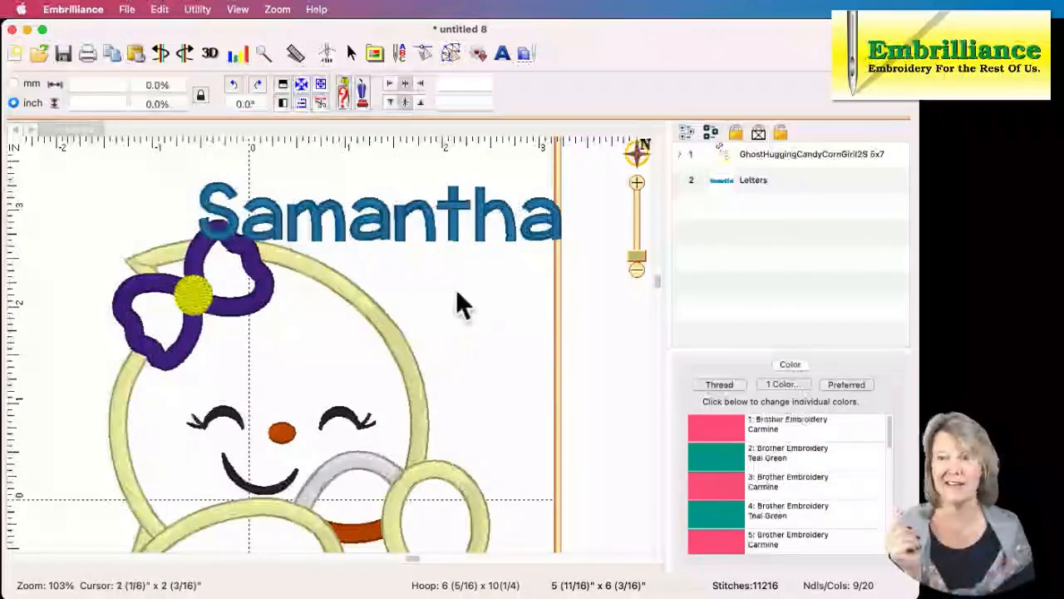
click(370, 208)
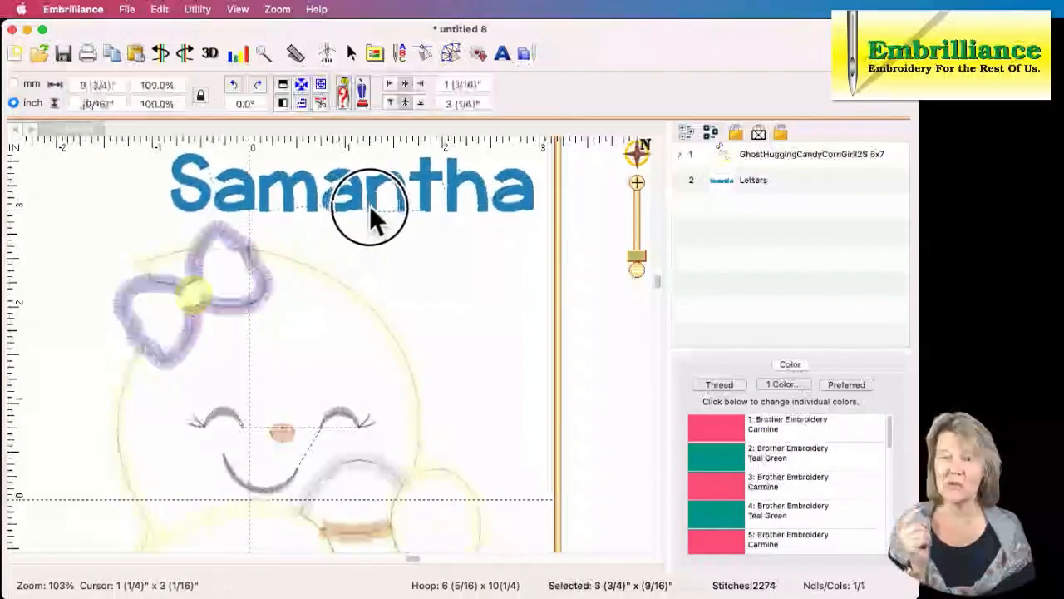
click(370, 187)
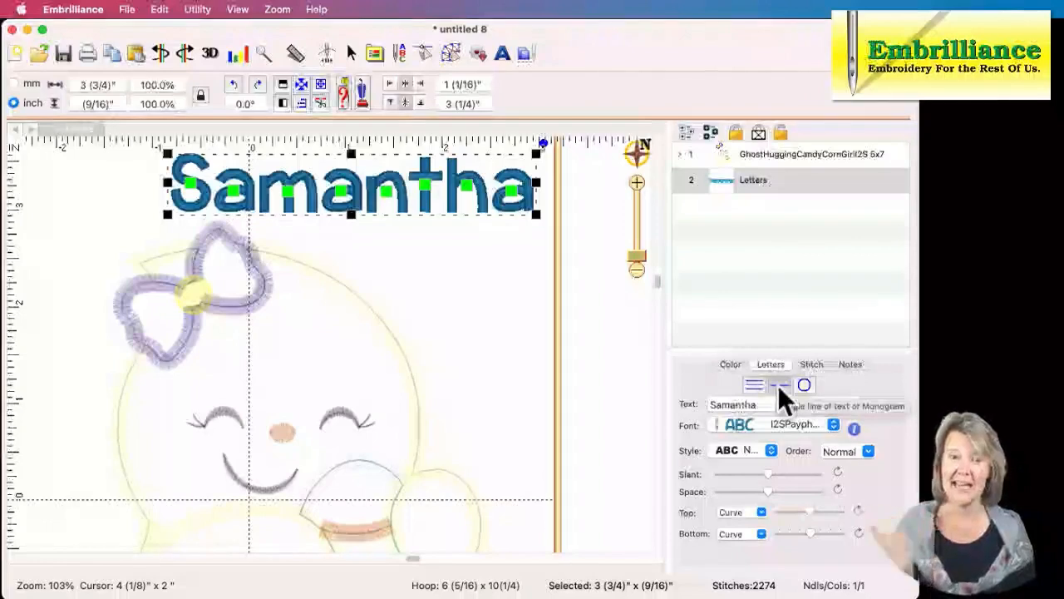
mouse_move(804, 384)
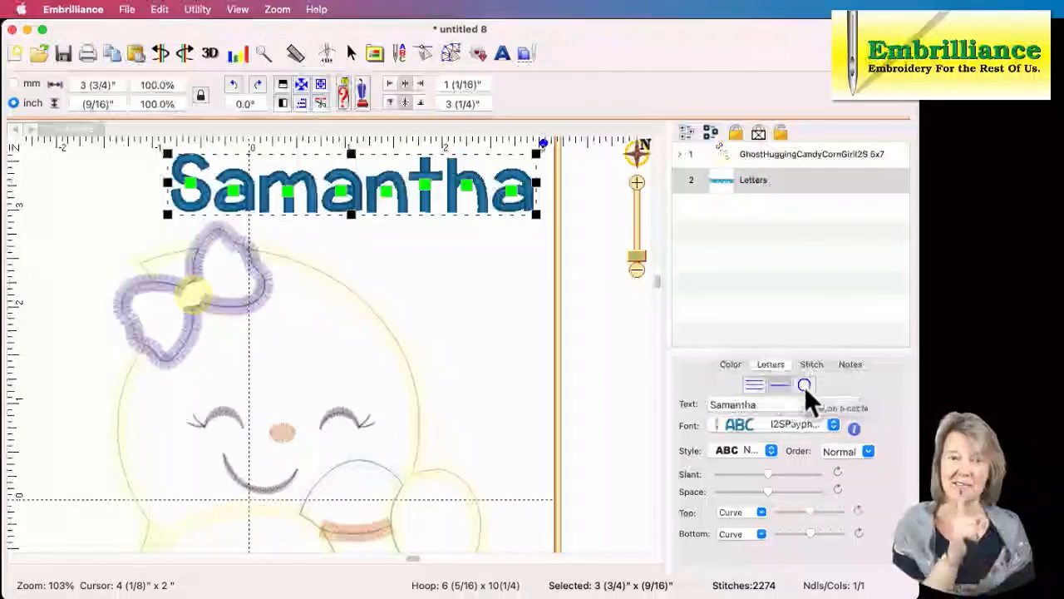
click(804, 384)
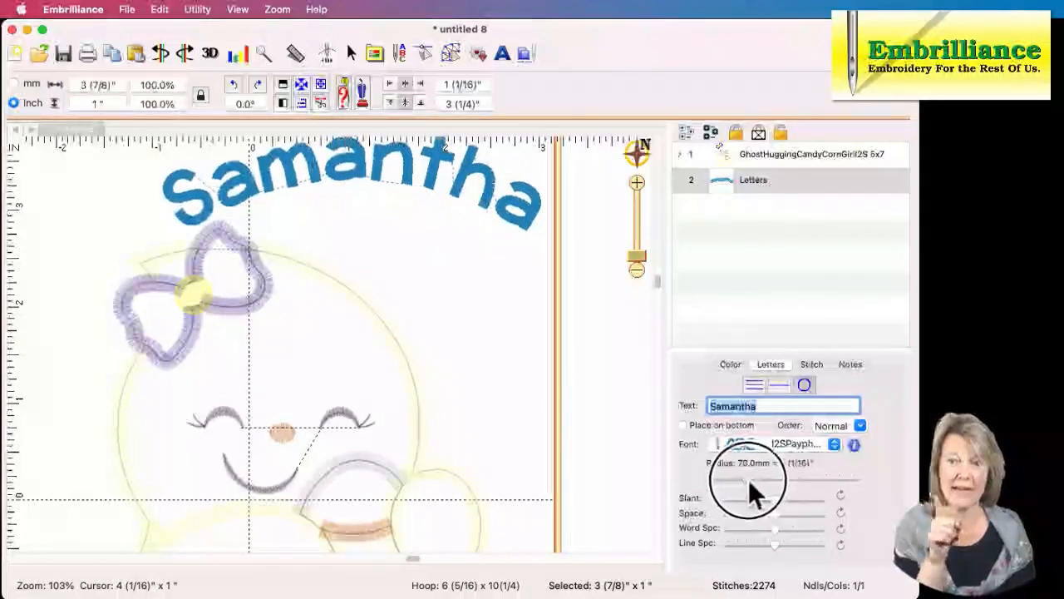
drag(774, 481, 736, 480)
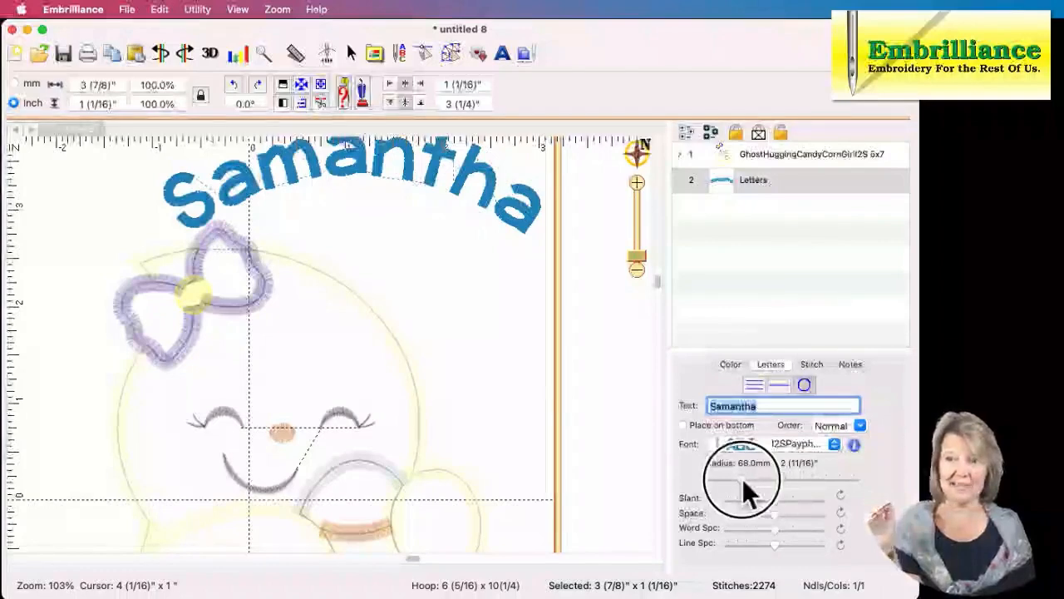
click(449, 232)
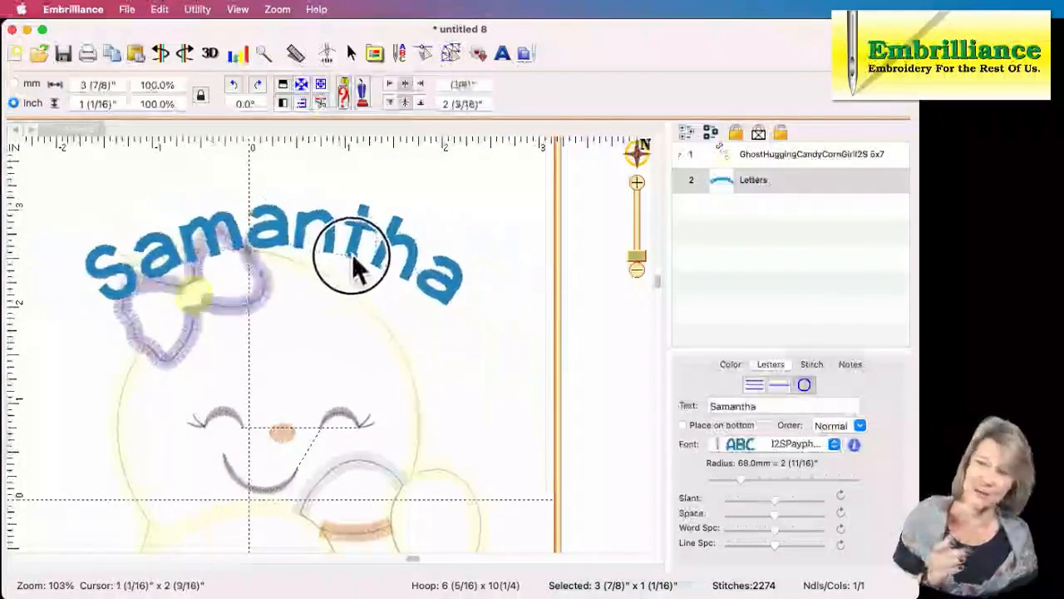
Enlarge the Samantha arc to about 141% so it follows the head, then select the letter S.
drag(353, 267, 299, 254)
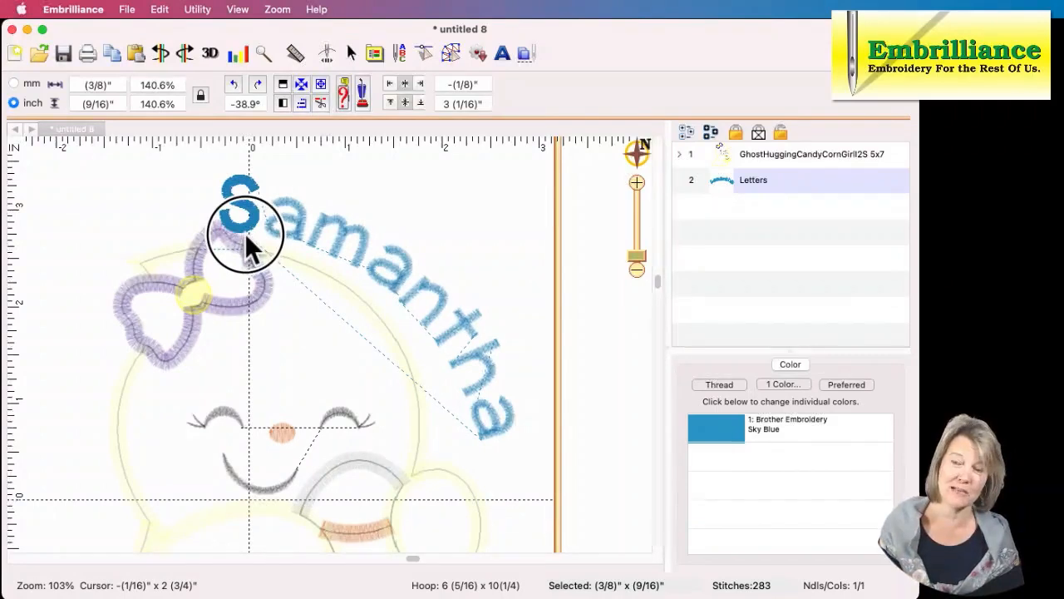
click(245, 224)
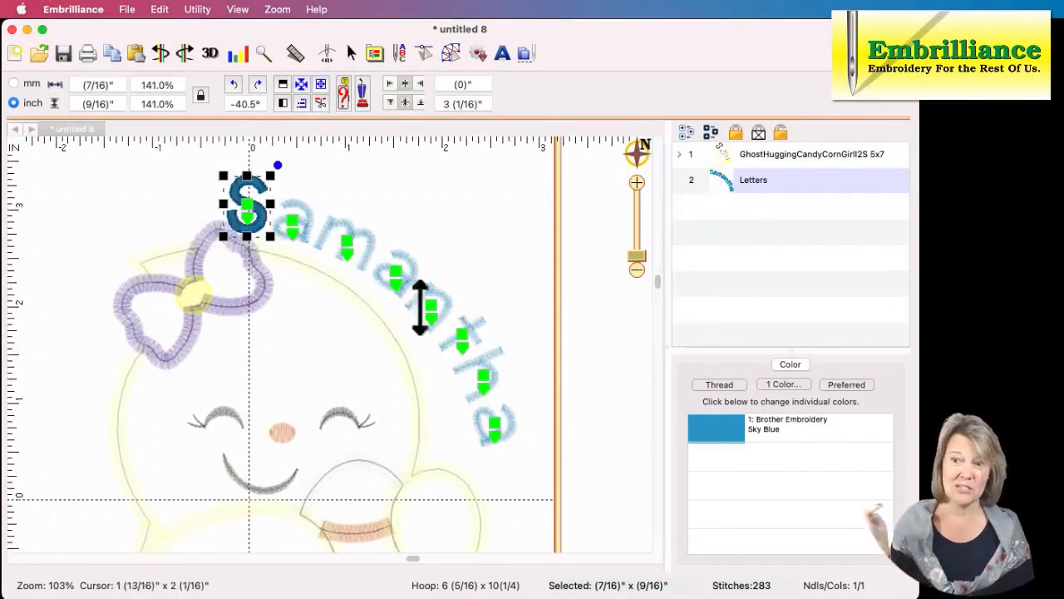
mouse_move(474, 473)
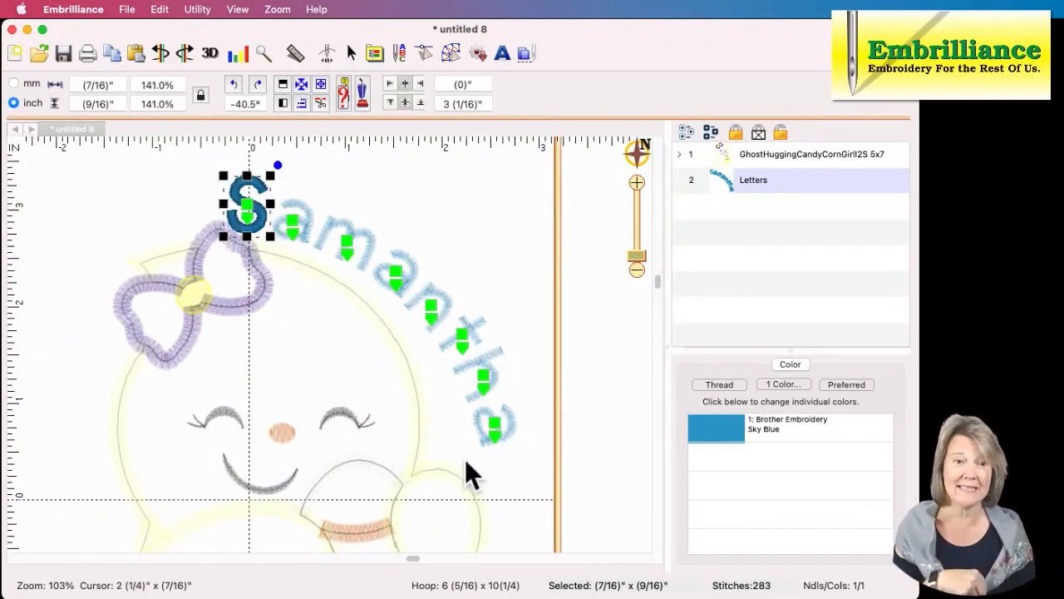
mouse_move(474, 445)
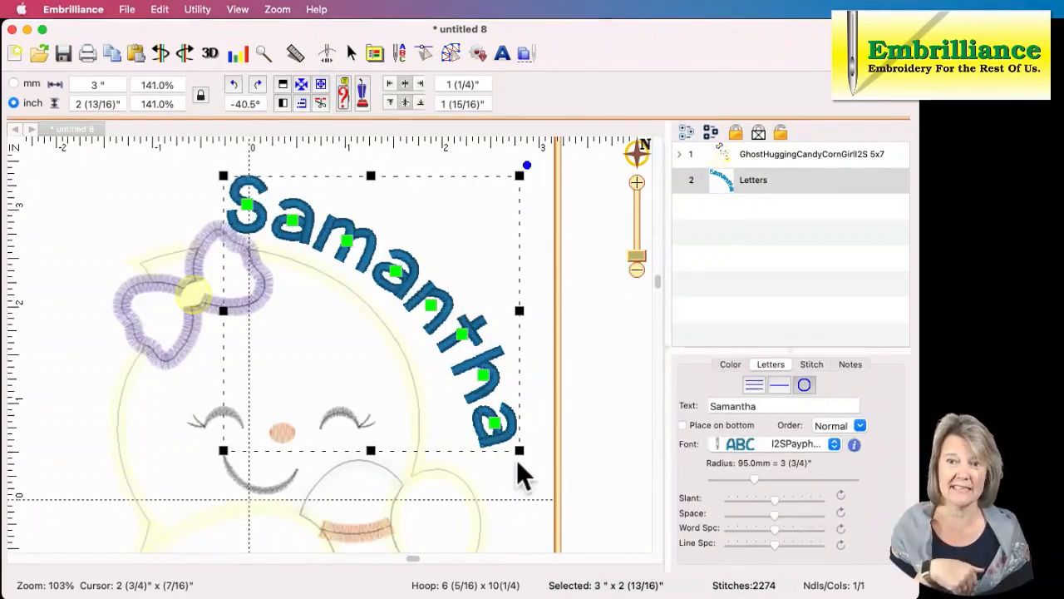
Shrink the arc radius to about 74 mm and position Samantha along the ghost's head edge.
drag(754, 478, 752, 480)
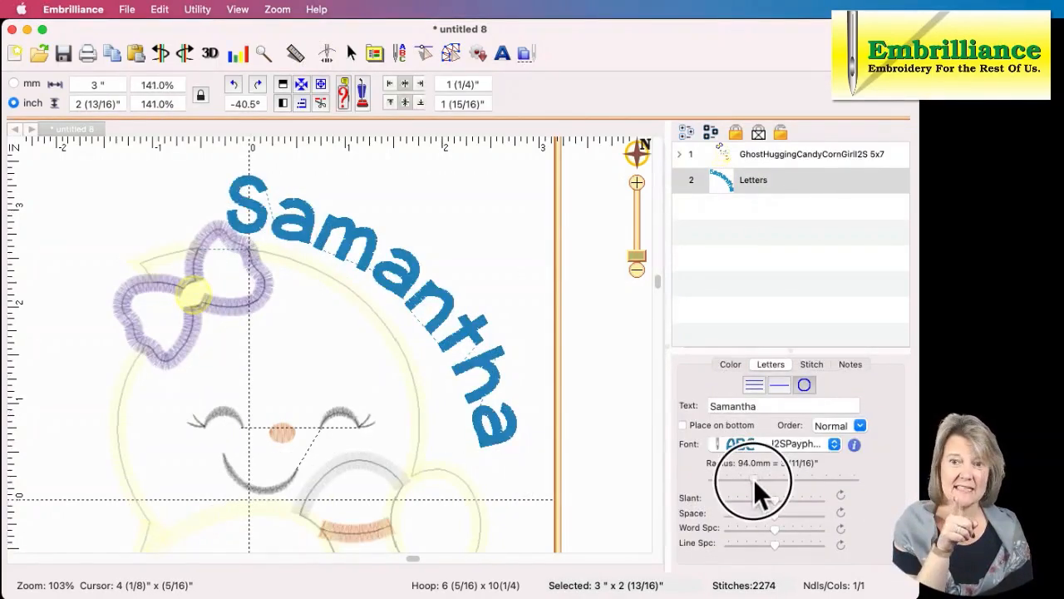
drag(776, 480, 740, 480)
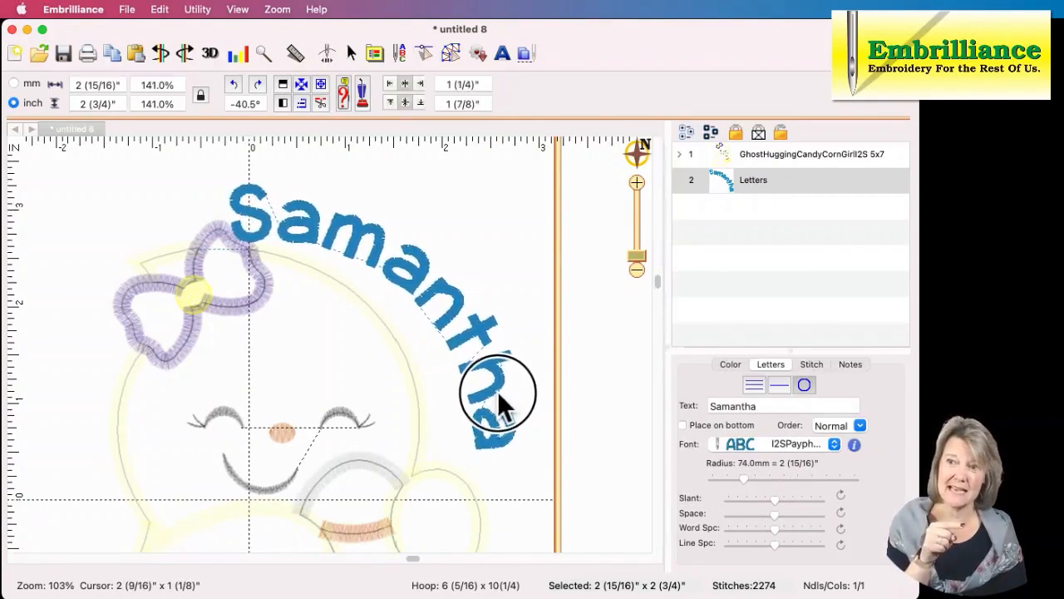
click(340, 283)
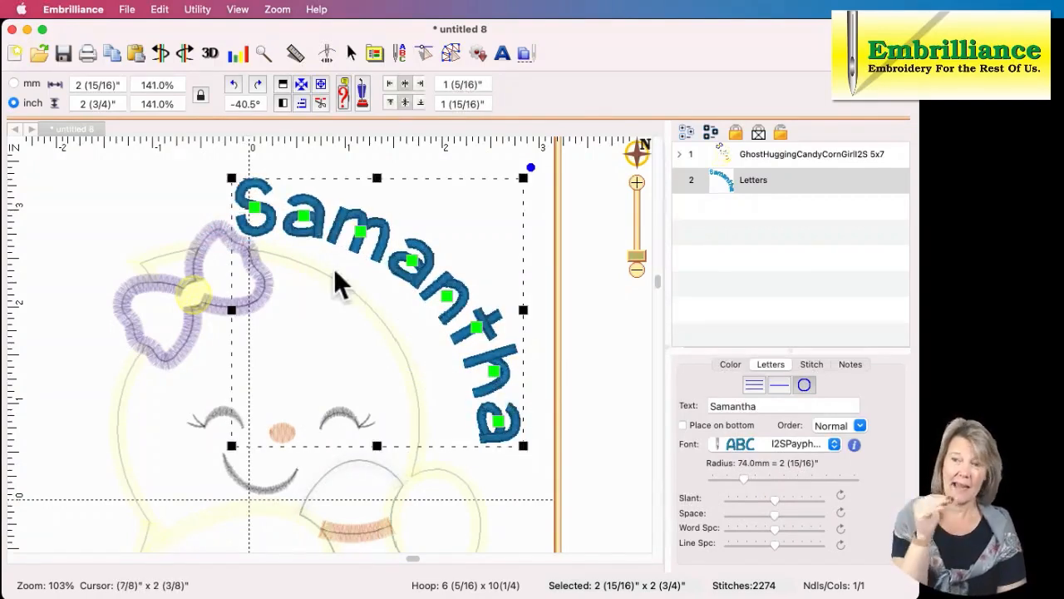
mouse_move(487, 329)
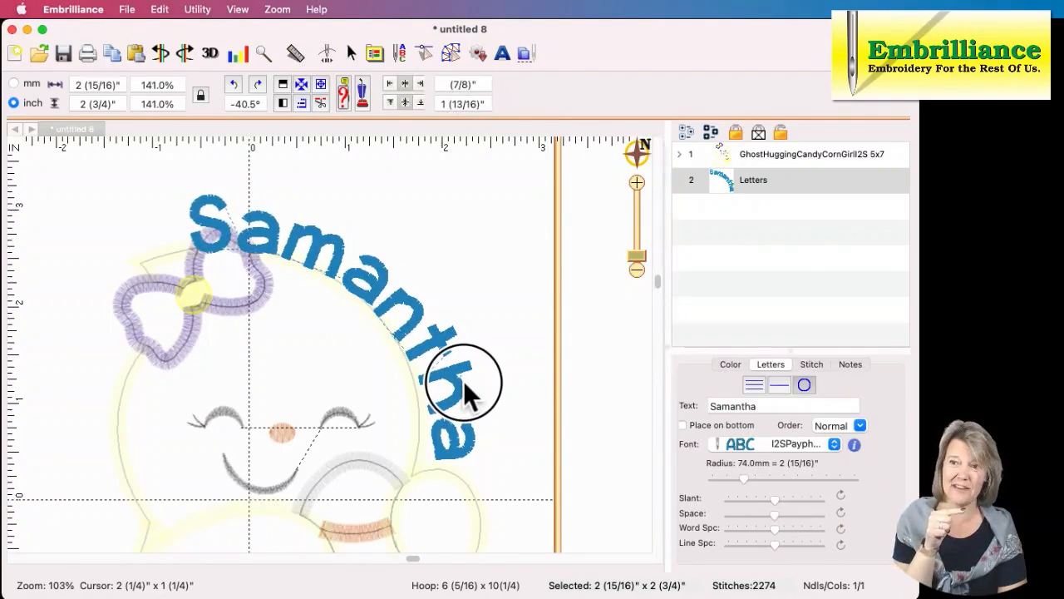
click(462, 383)
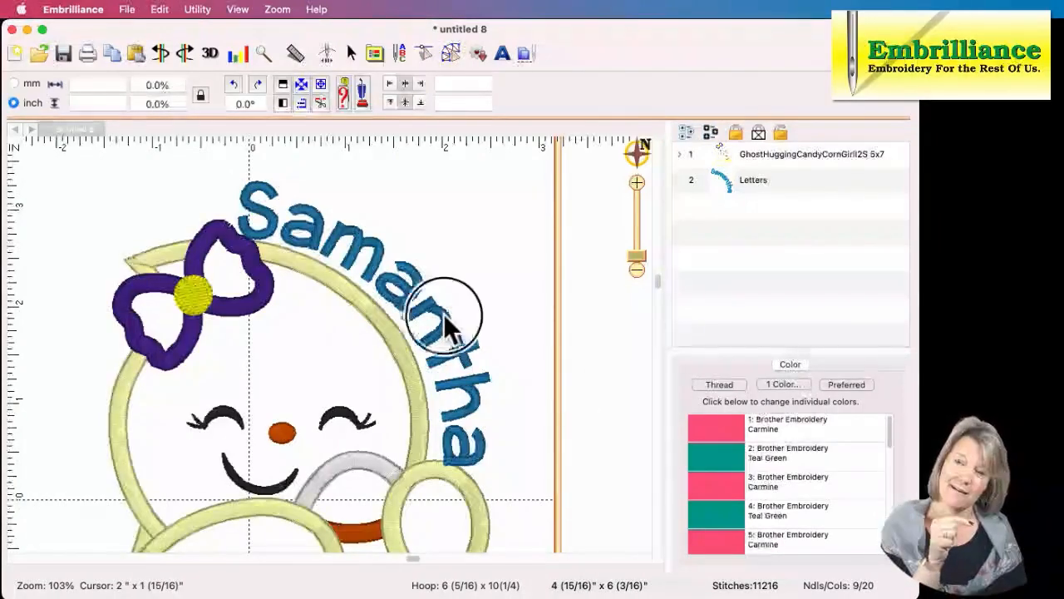
click(752, 180)
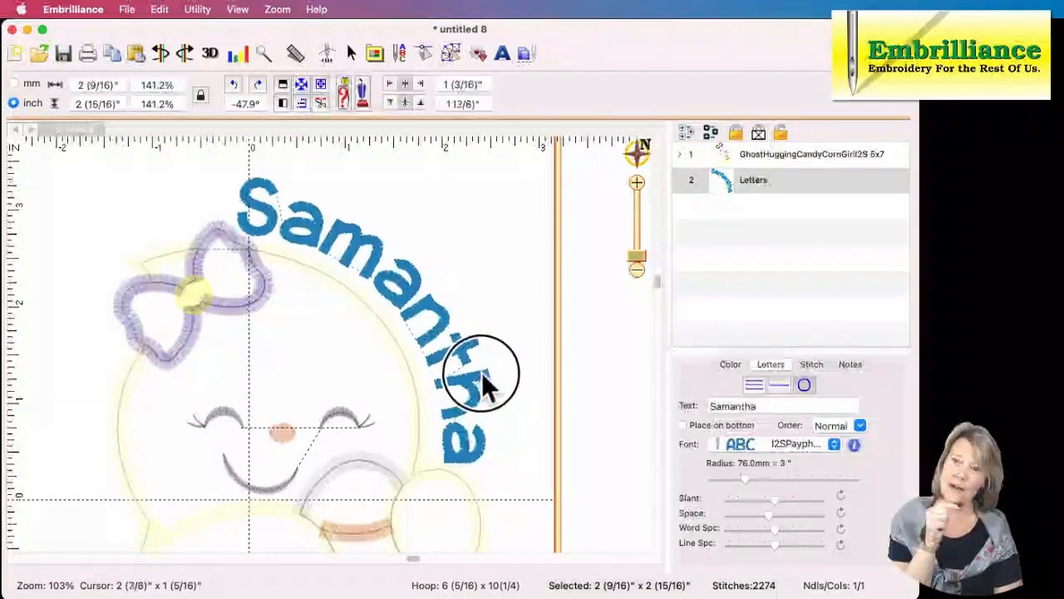
click(486, 387)
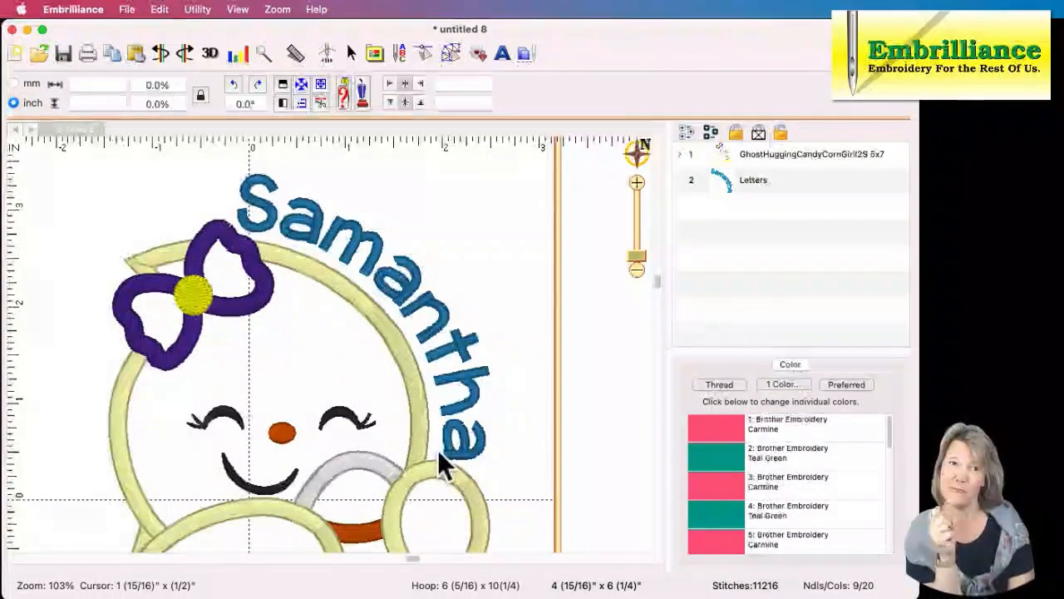
mouse_move(482, 428)
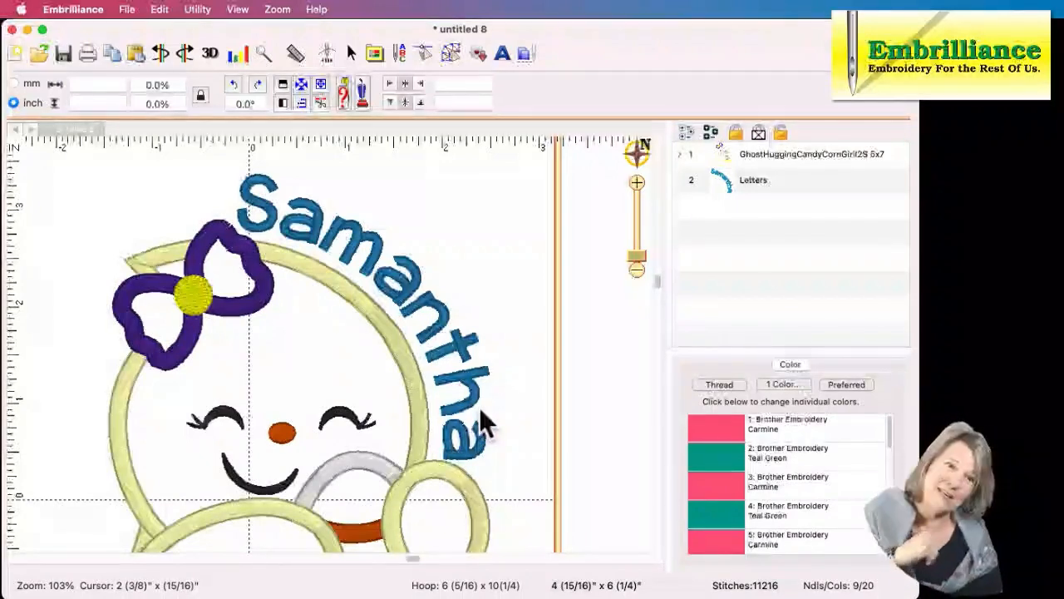
click(752, 180)
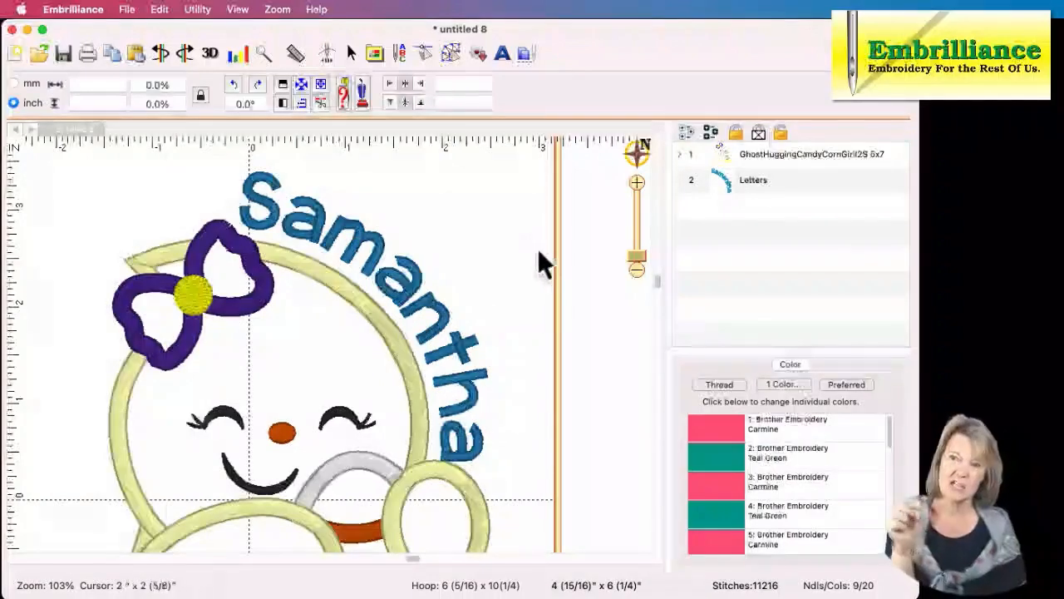
mouse_move(362, 304)
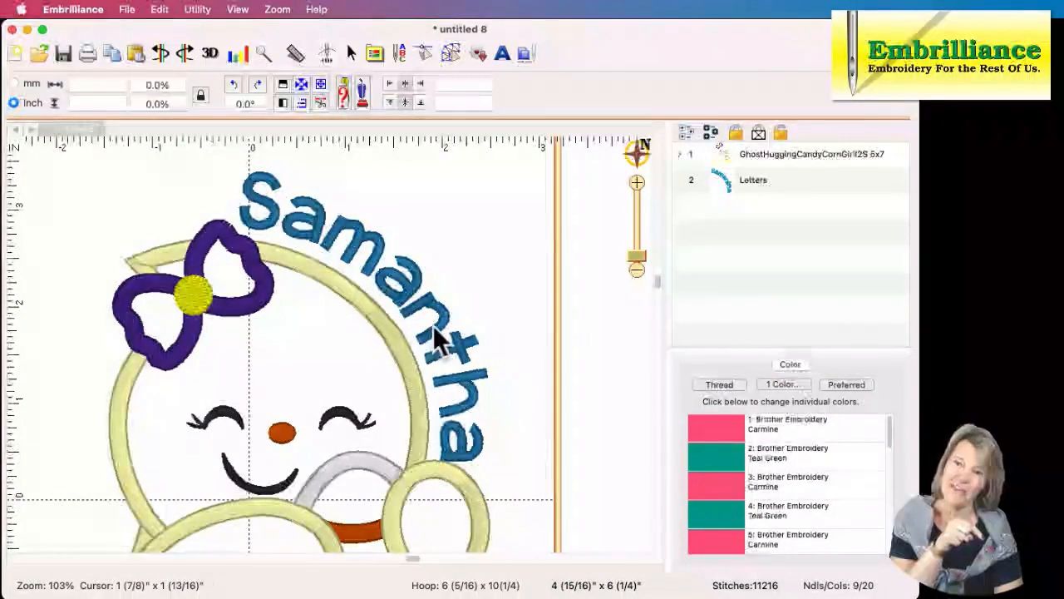
click(752, 179)
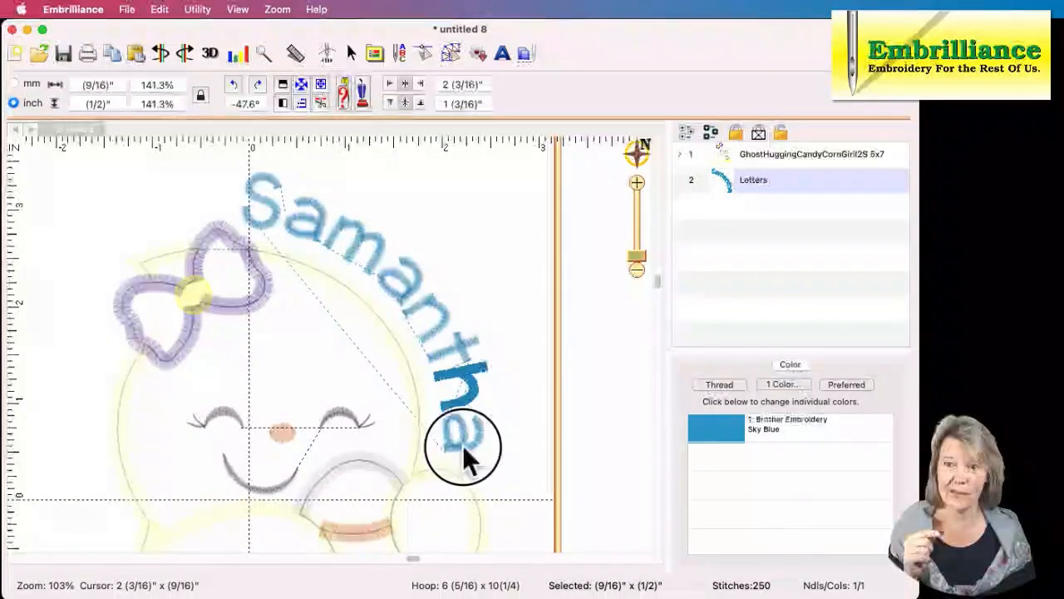
click(461, 437)
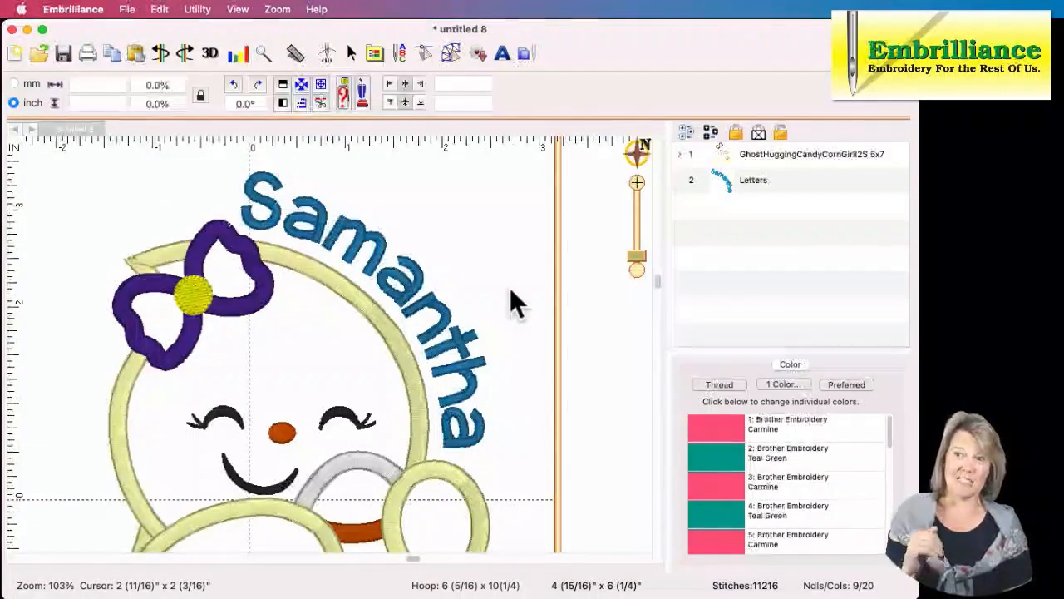
mouse_move(486, 312)
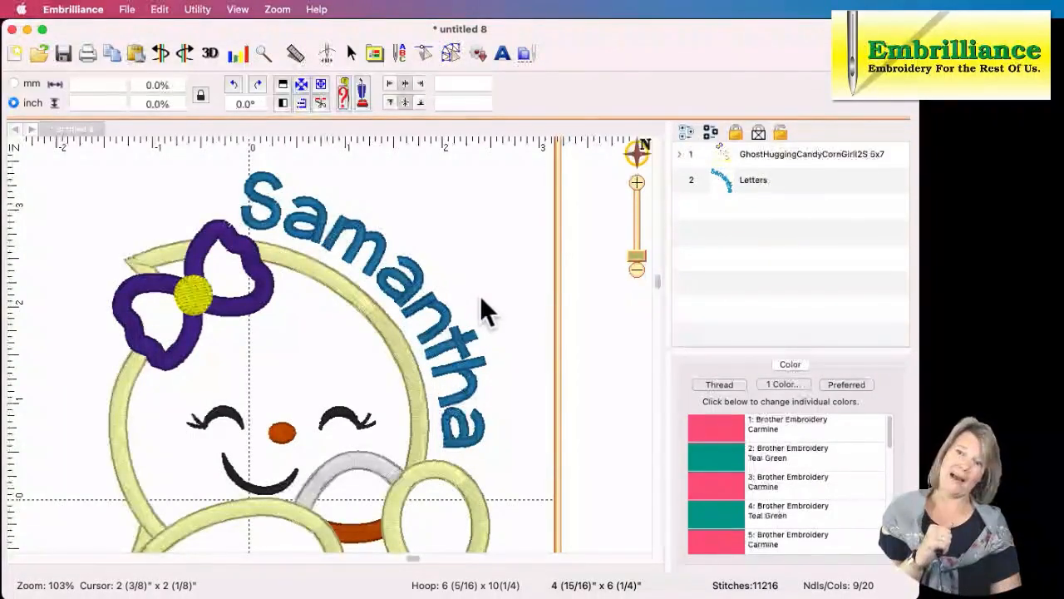
click(432, 312)
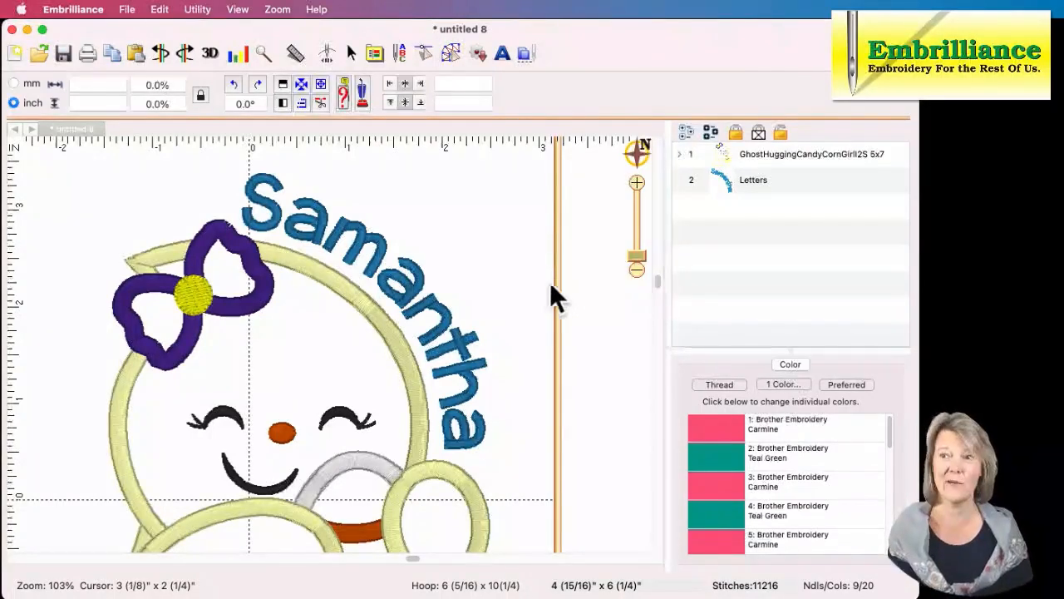
mouse_move(445, 449)
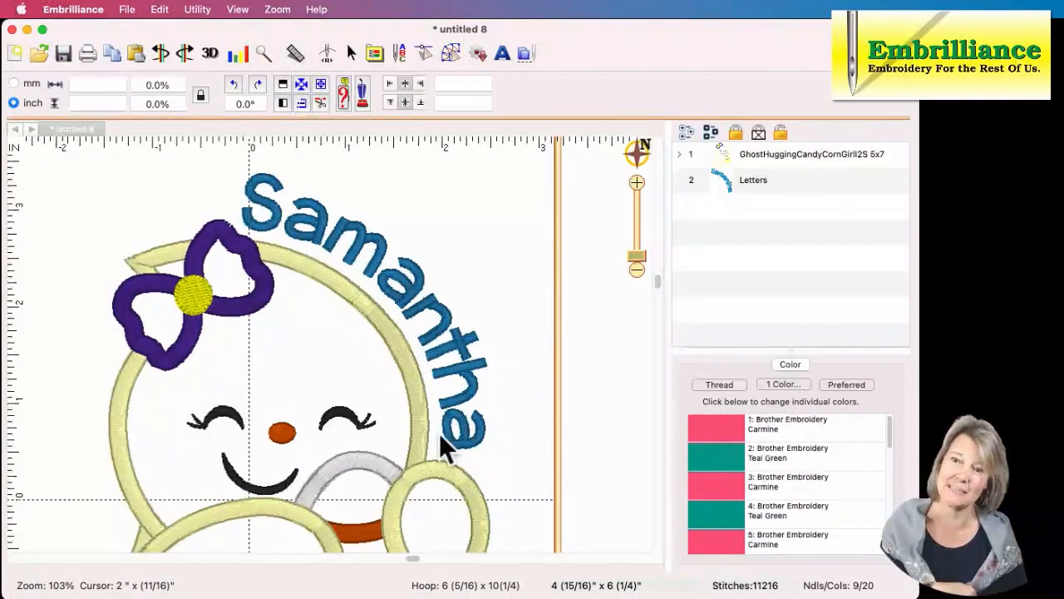
mouse_move(399, 399)
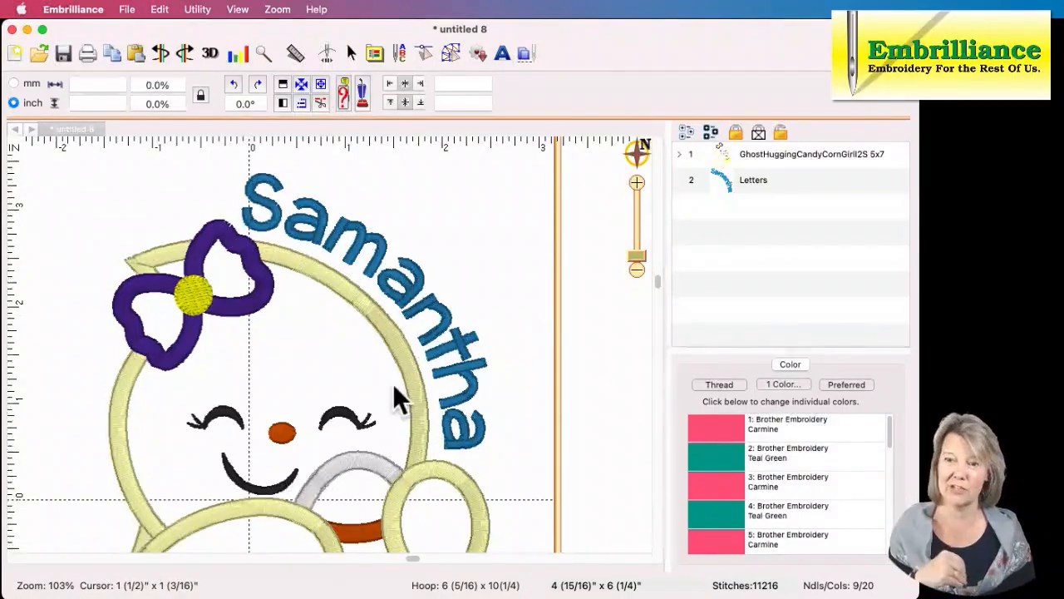
mouse_move(428, 453)
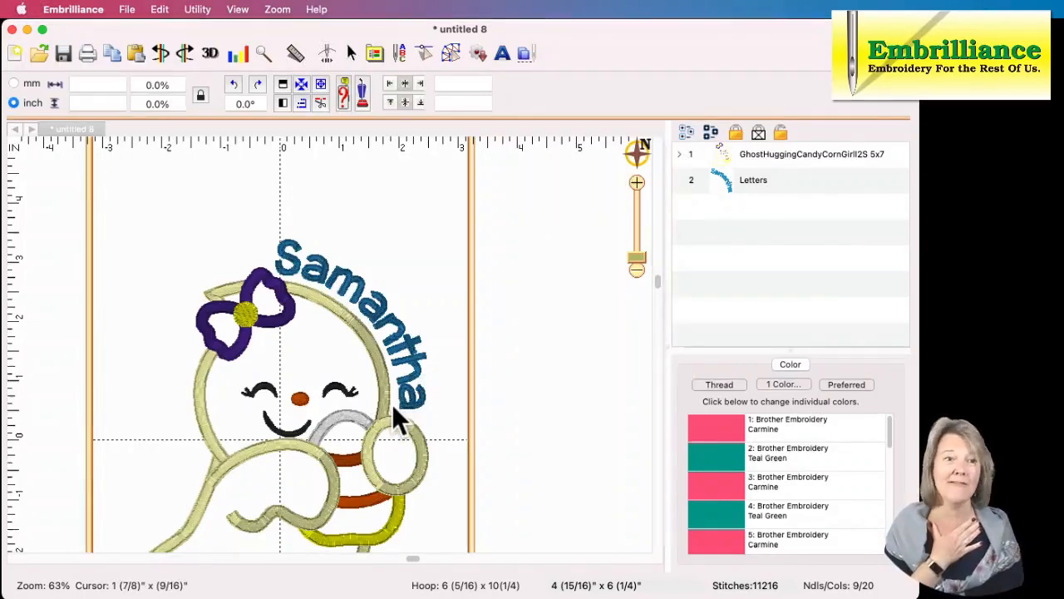
click(752, 180)
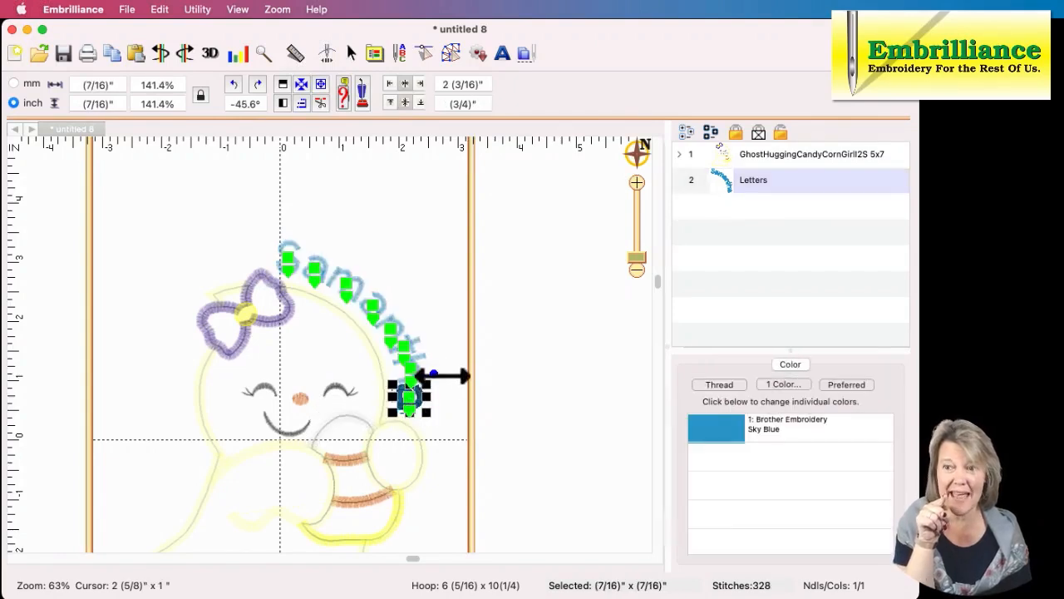
drag(453, 376, 436, 382)
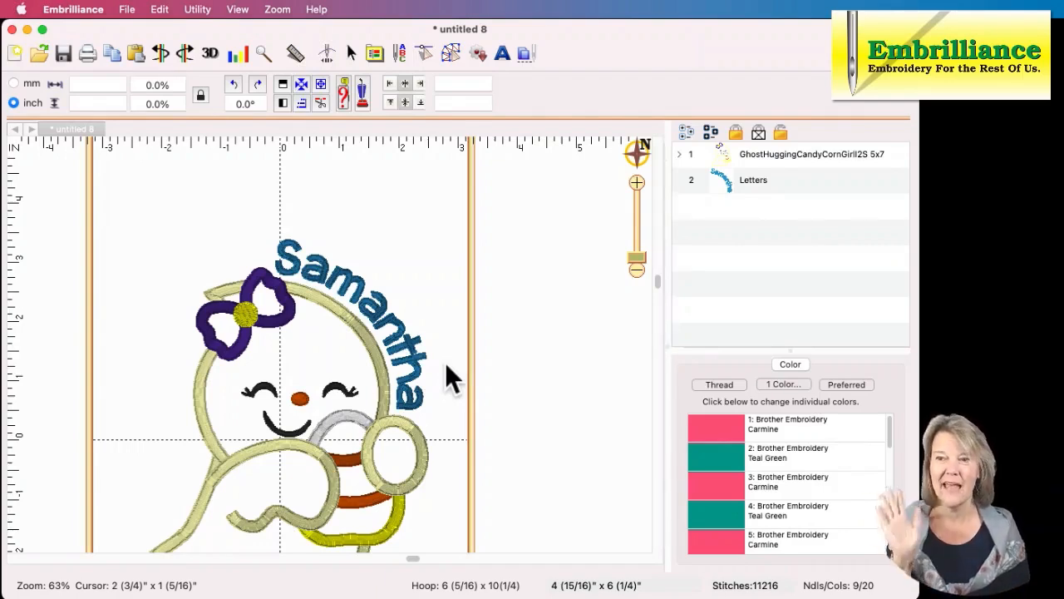
mouse_move(440, 378)
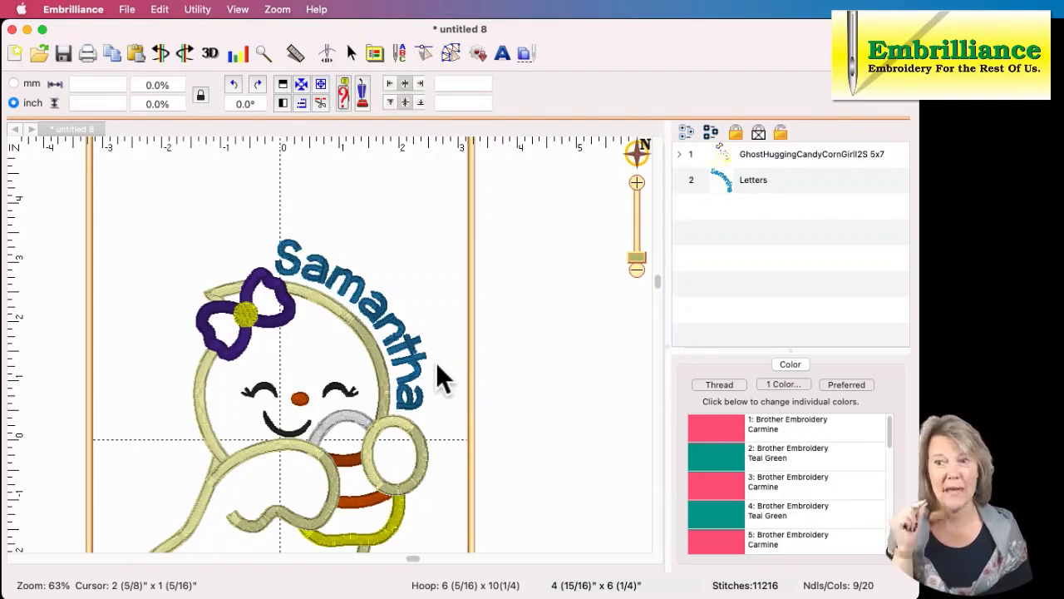
mouse_move(727, 196)
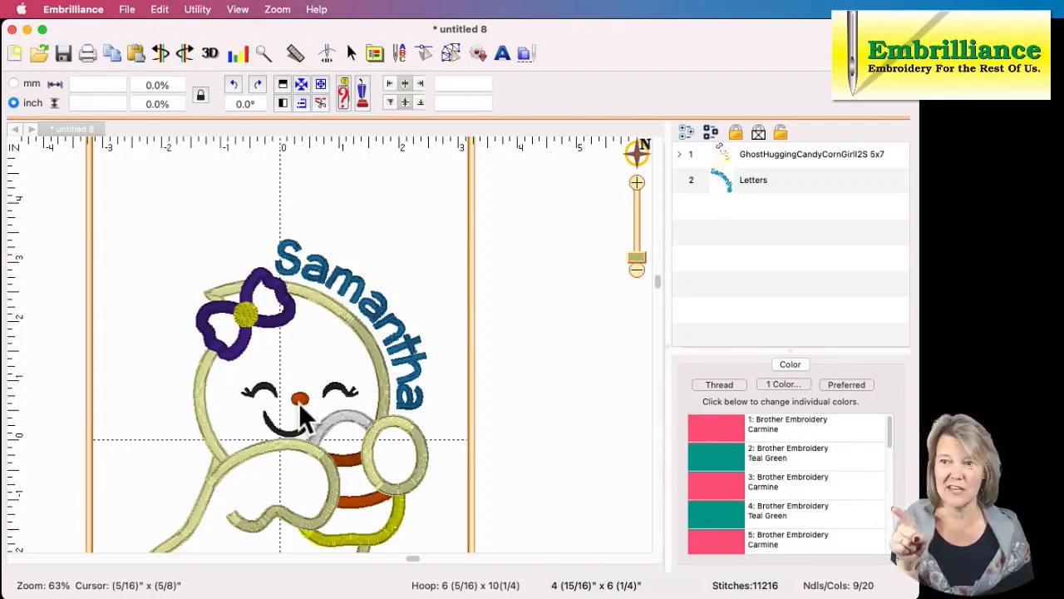
mouse_move(632, 299)
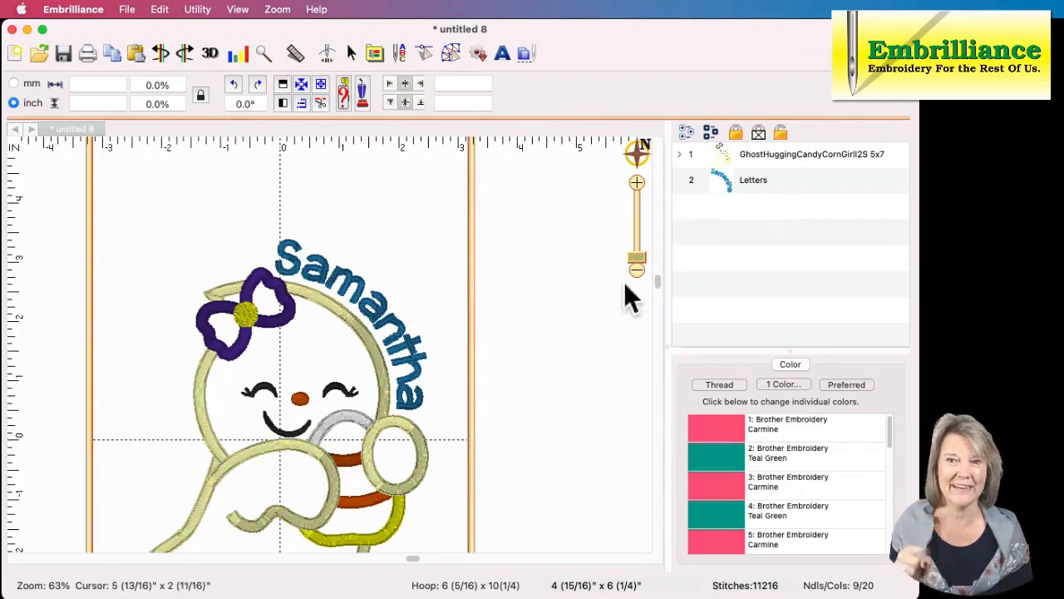
Change the Samantha lettering thread to Clay Brown from the design's palette.
click(753, 180)
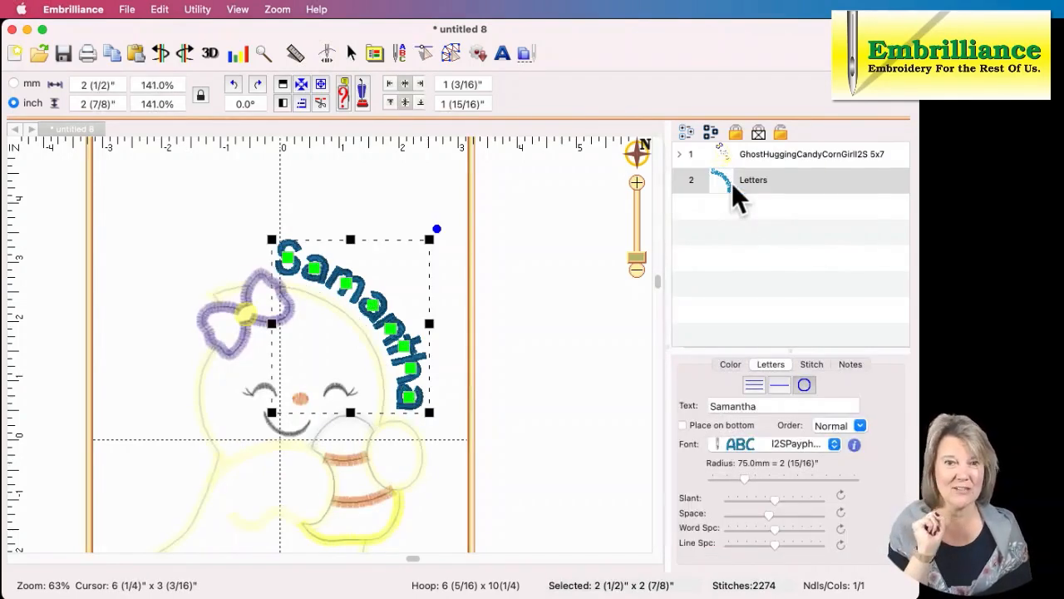
click(729, 364)
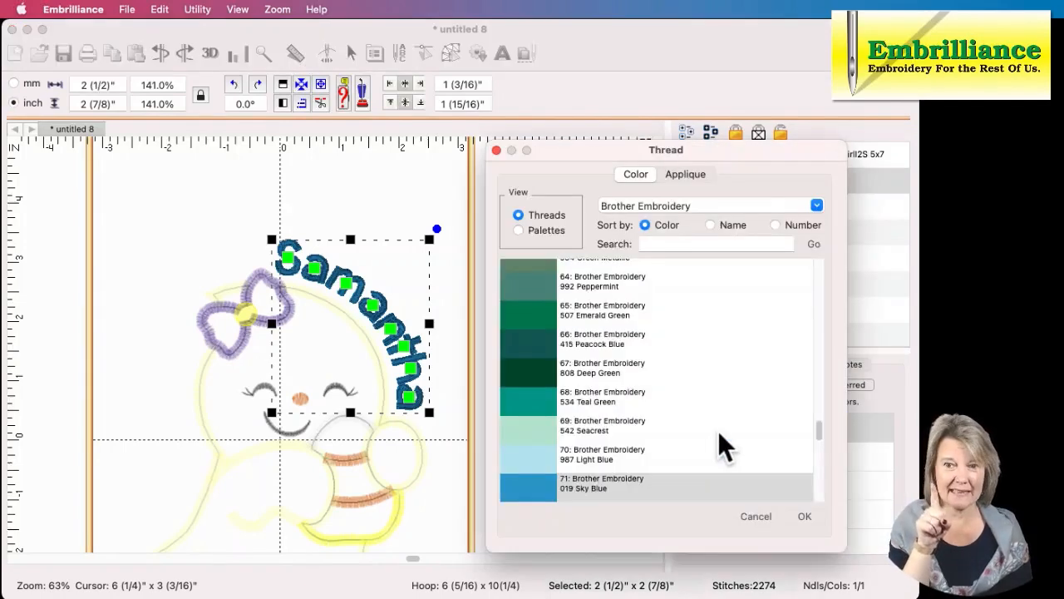
mouse_move(636, 486)
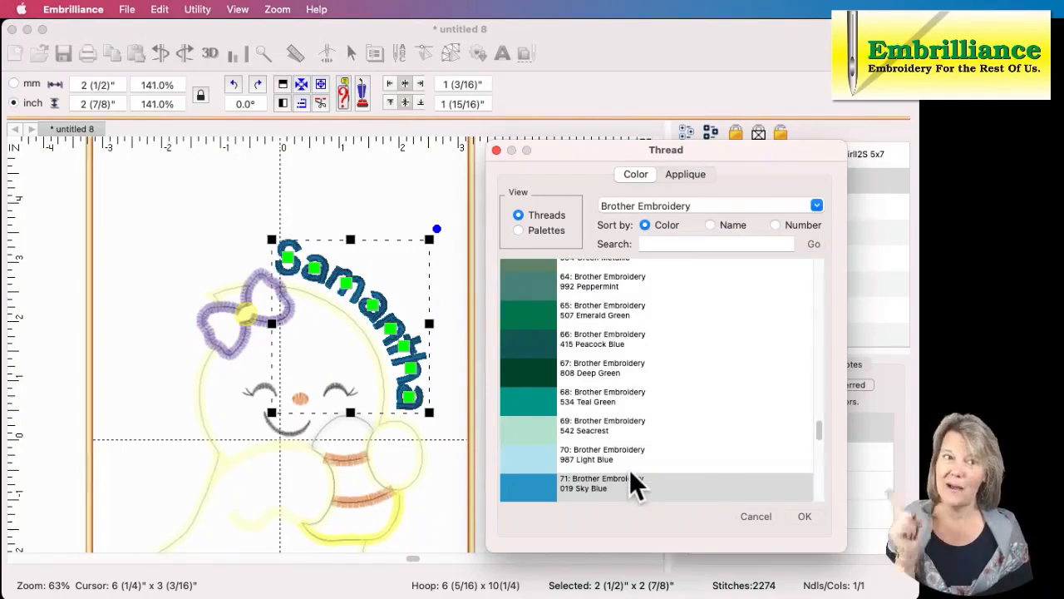
mouse_move(524, 242)
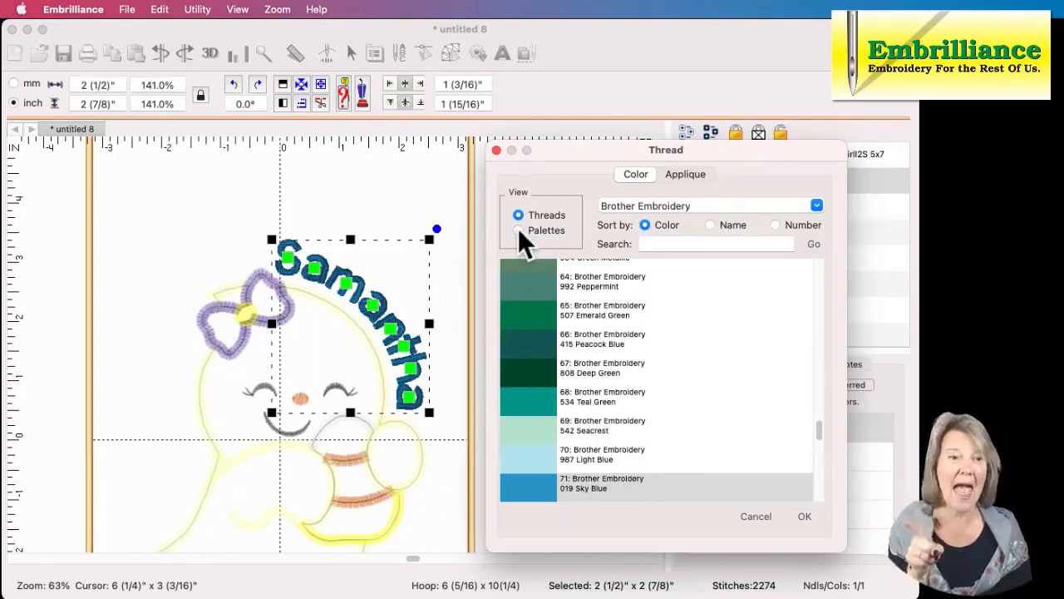
click(518, 230)
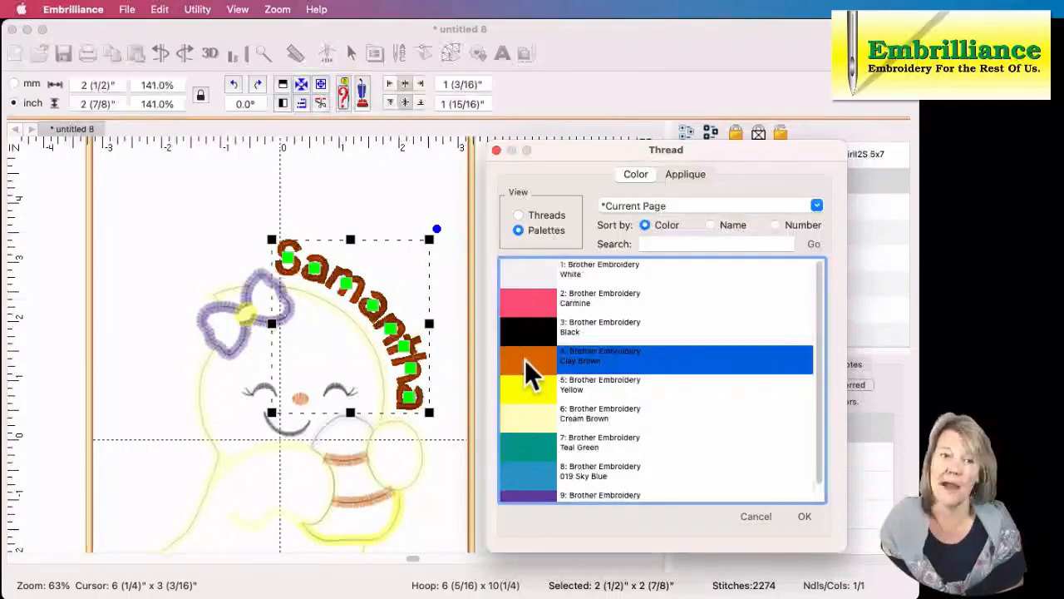
mouse_move(802, 515)
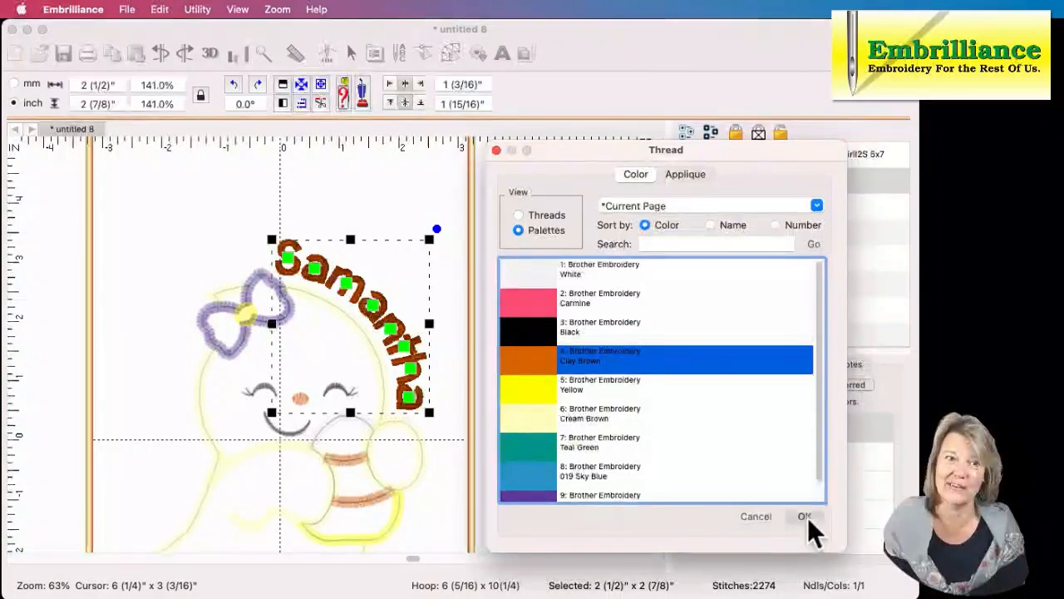
click(803, 515)
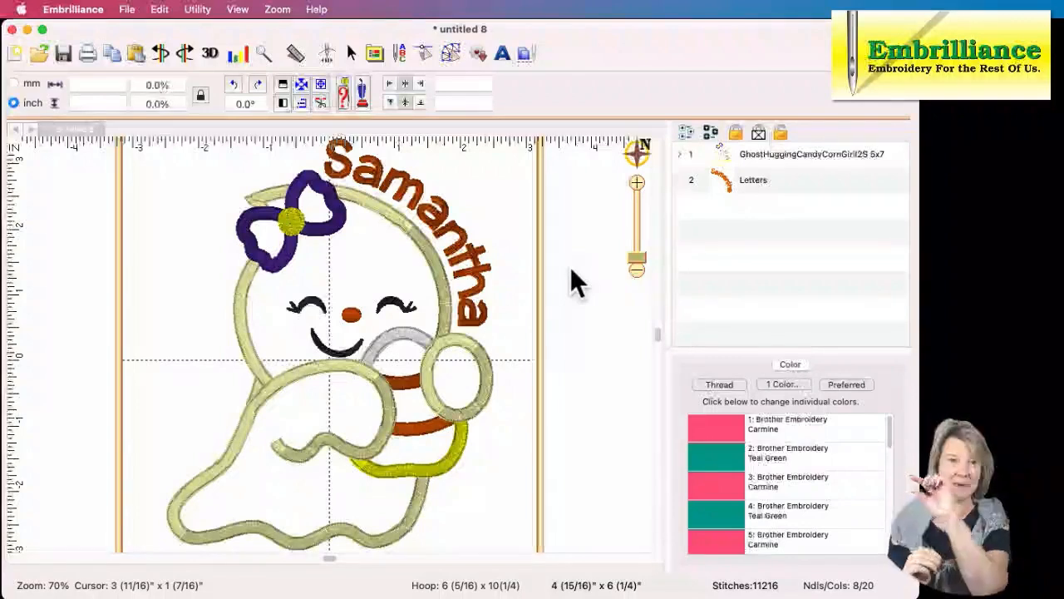
mouse_move(599, 324)
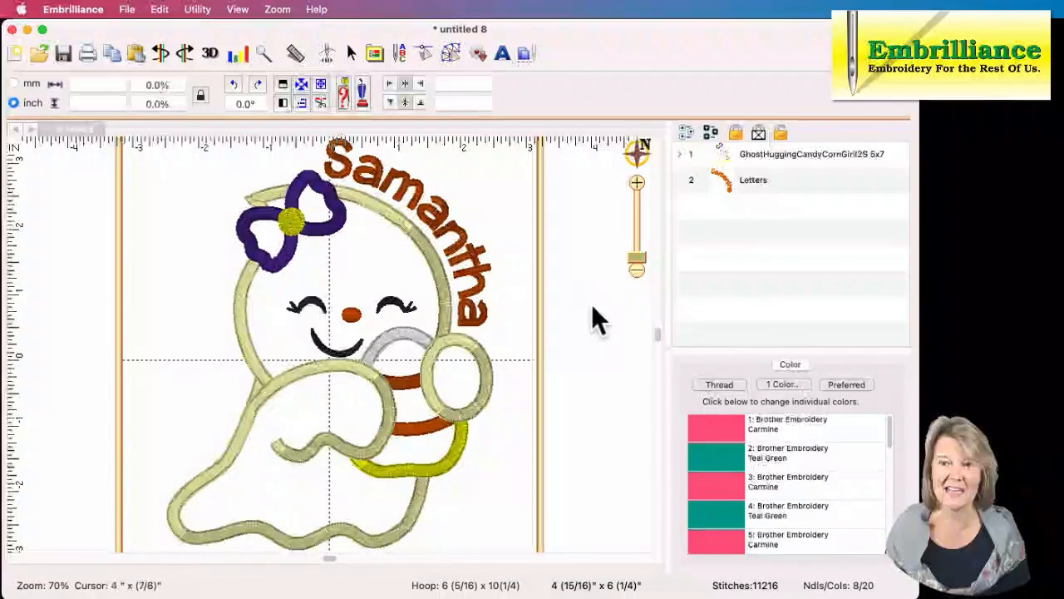
mouse_move(719, 220)
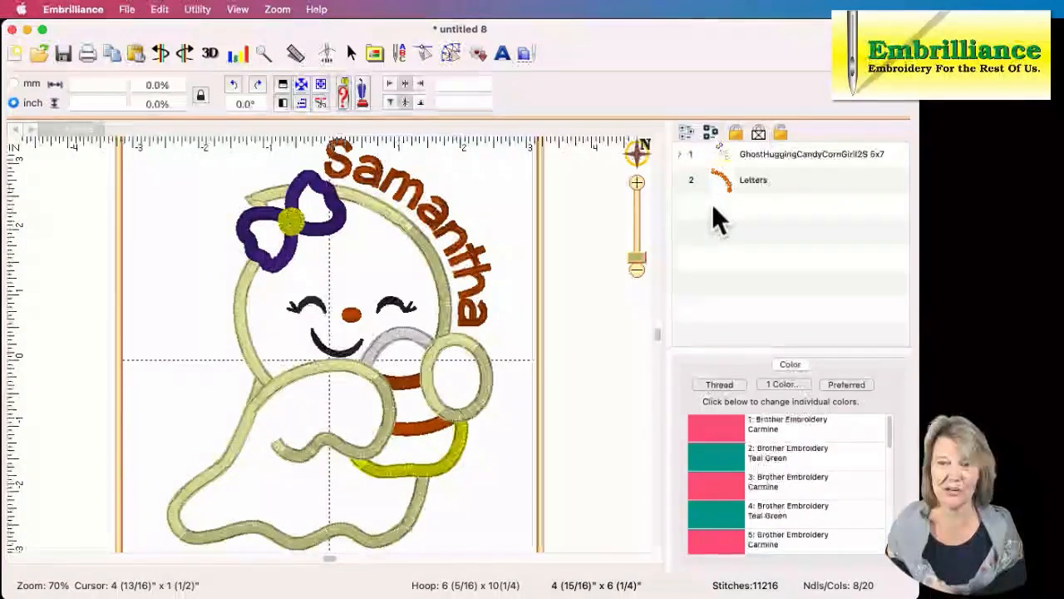